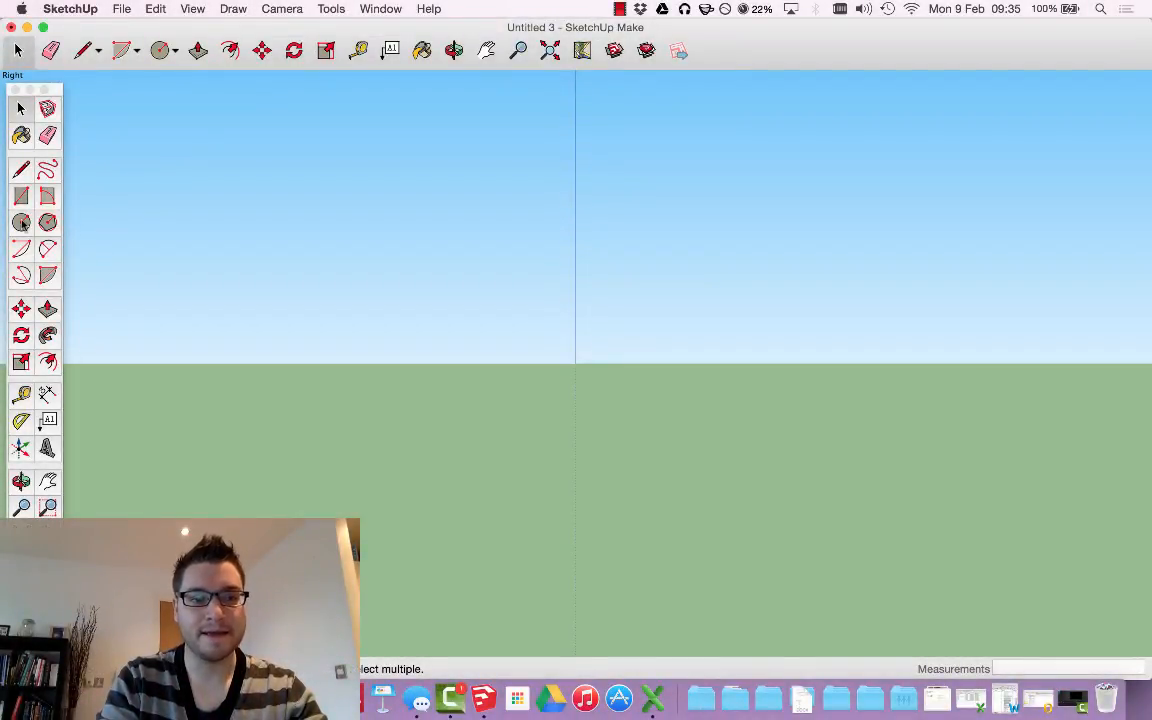
pyautogui.moveTo(22, 222)
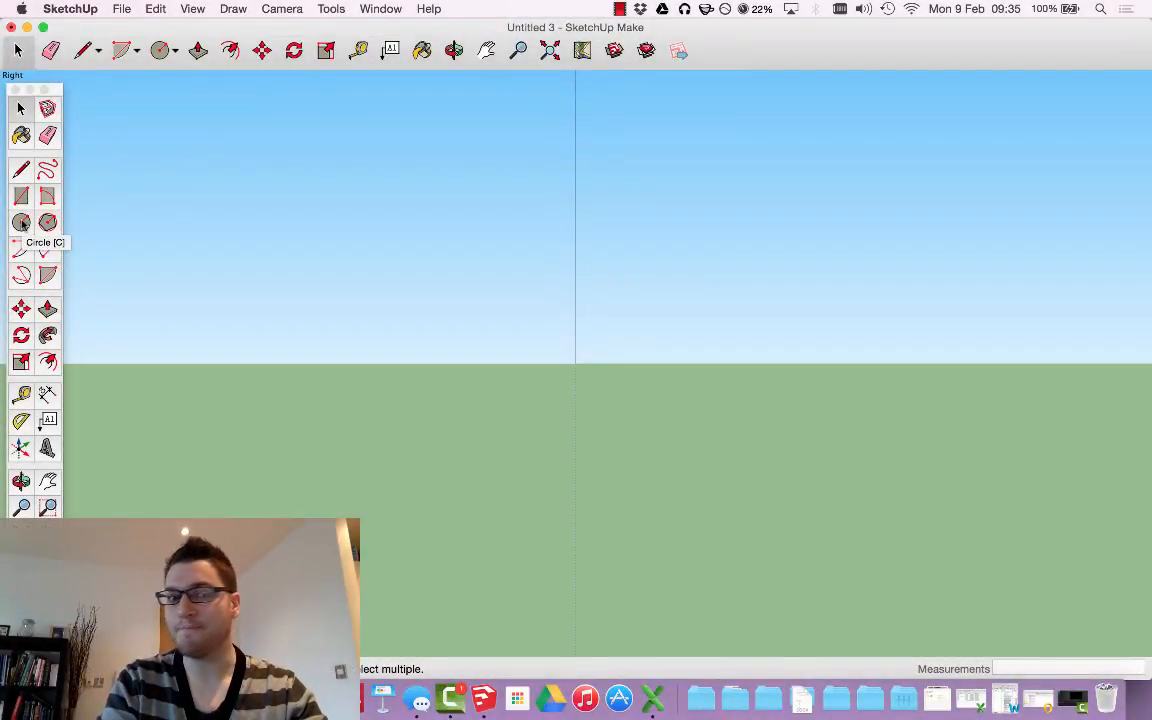
# - Pick the Arc tool from the Large Tool Set to centre an arc on the origin
pyautogui.click(22, 248)
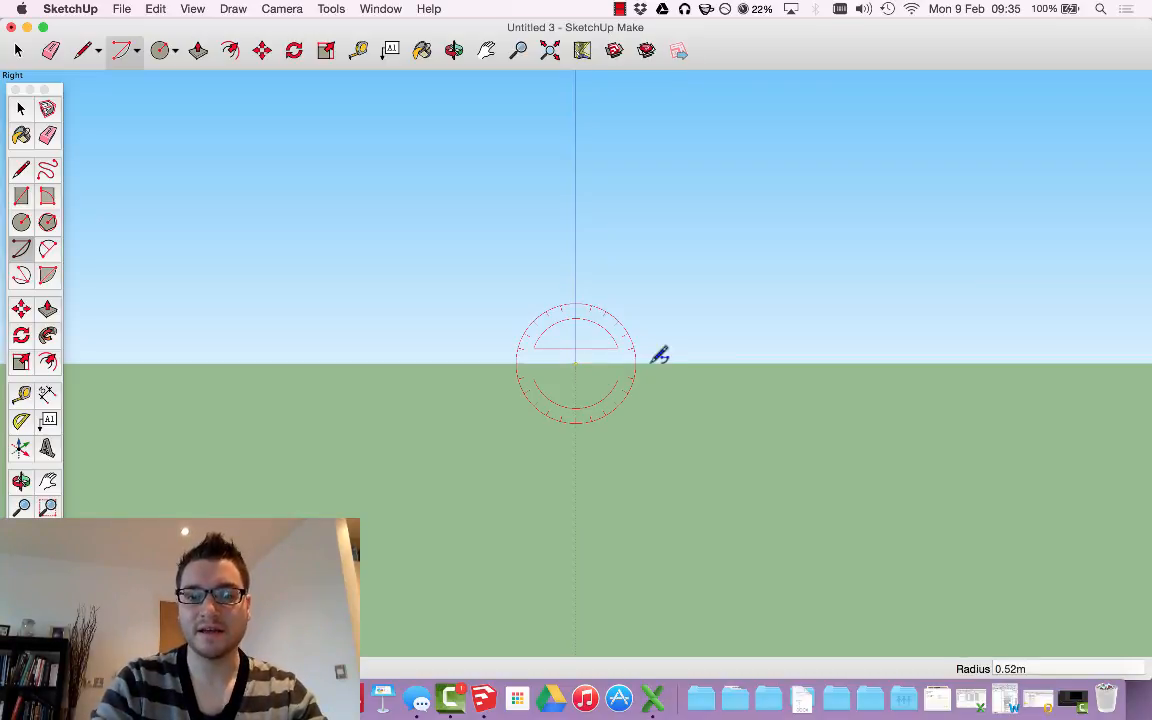
pyautogui.moveTo(800, 351)
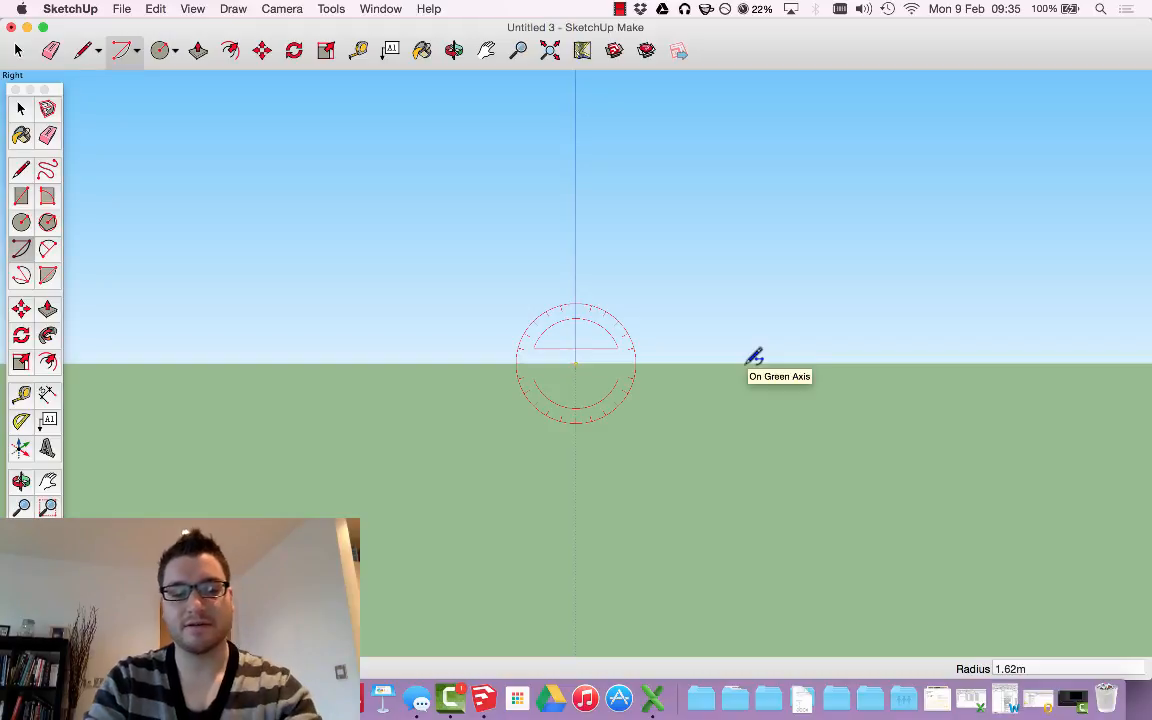
pyautogui.write('1.5')
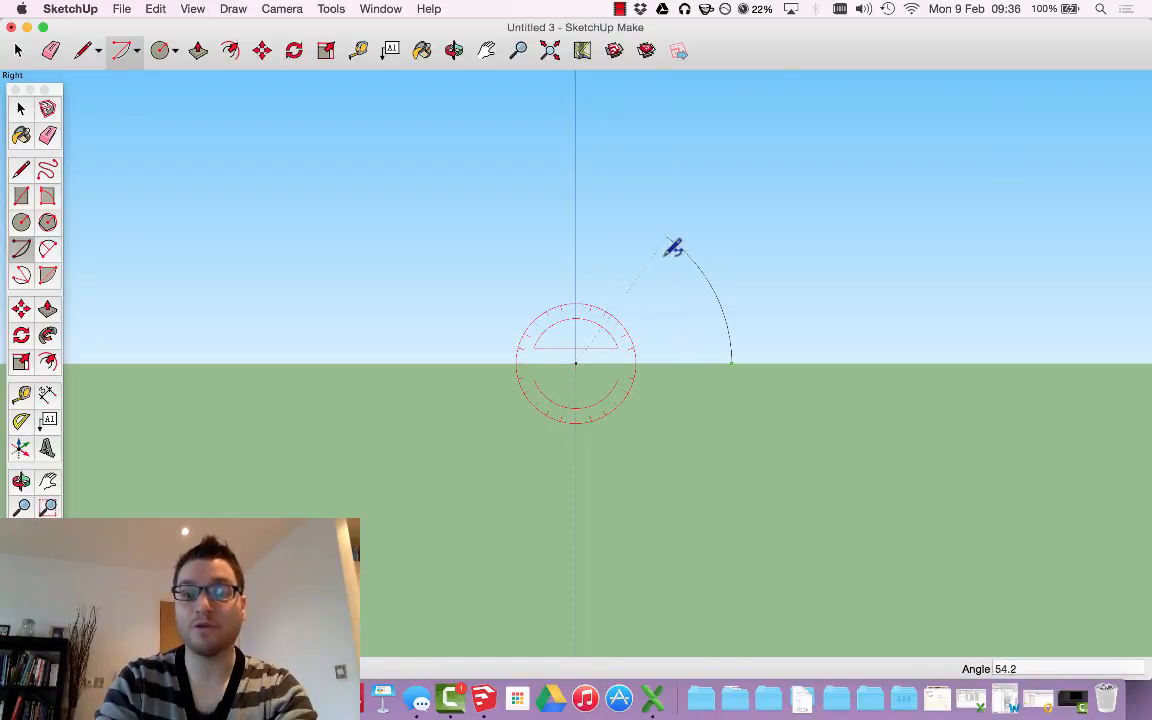
pyautogui.moveTo(688, 258)
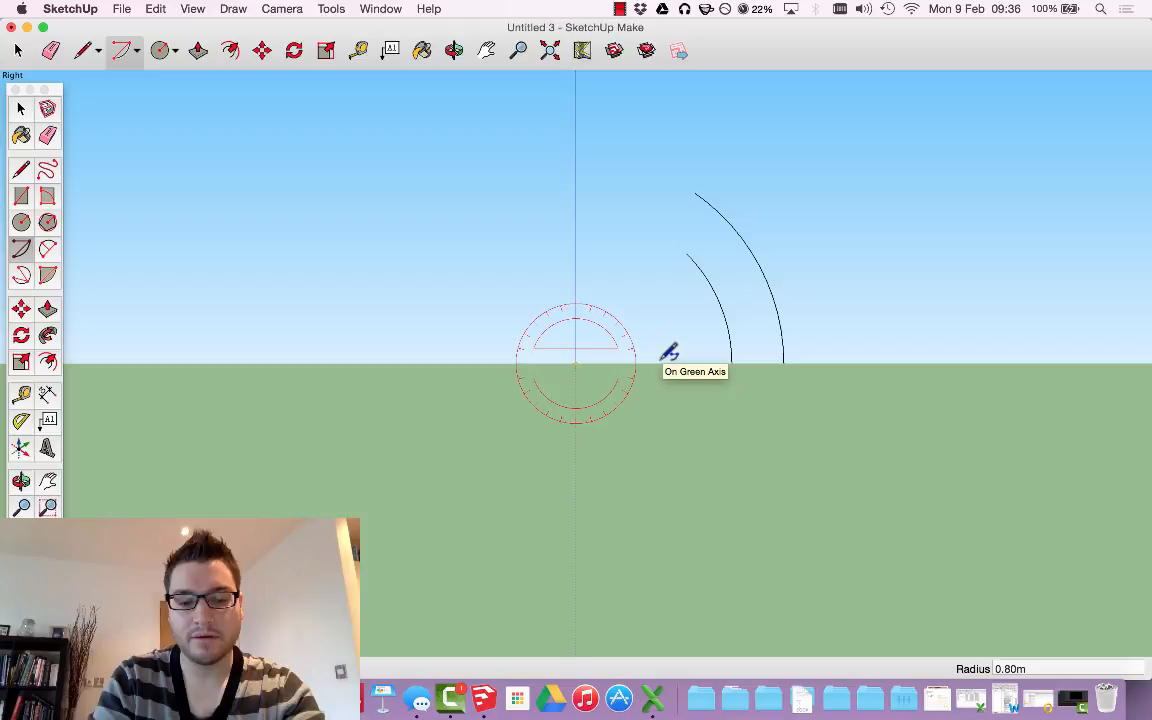
pyautogui.write('3m')
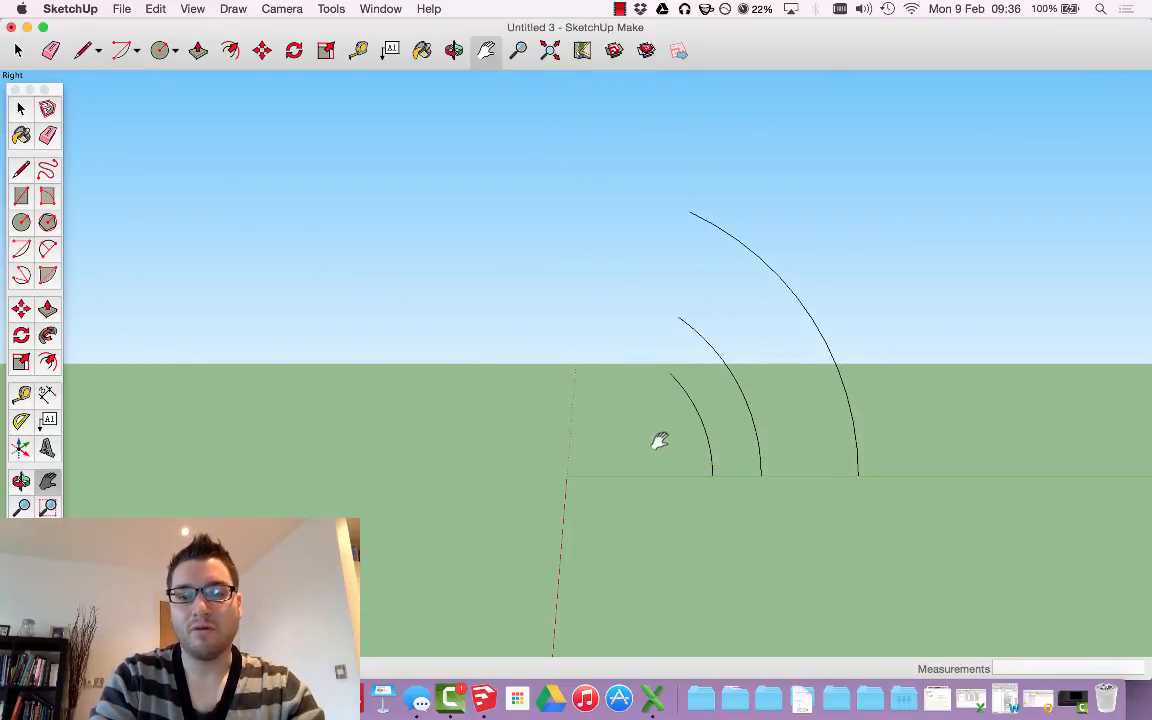
pyautogui.moveTo(685, 445)
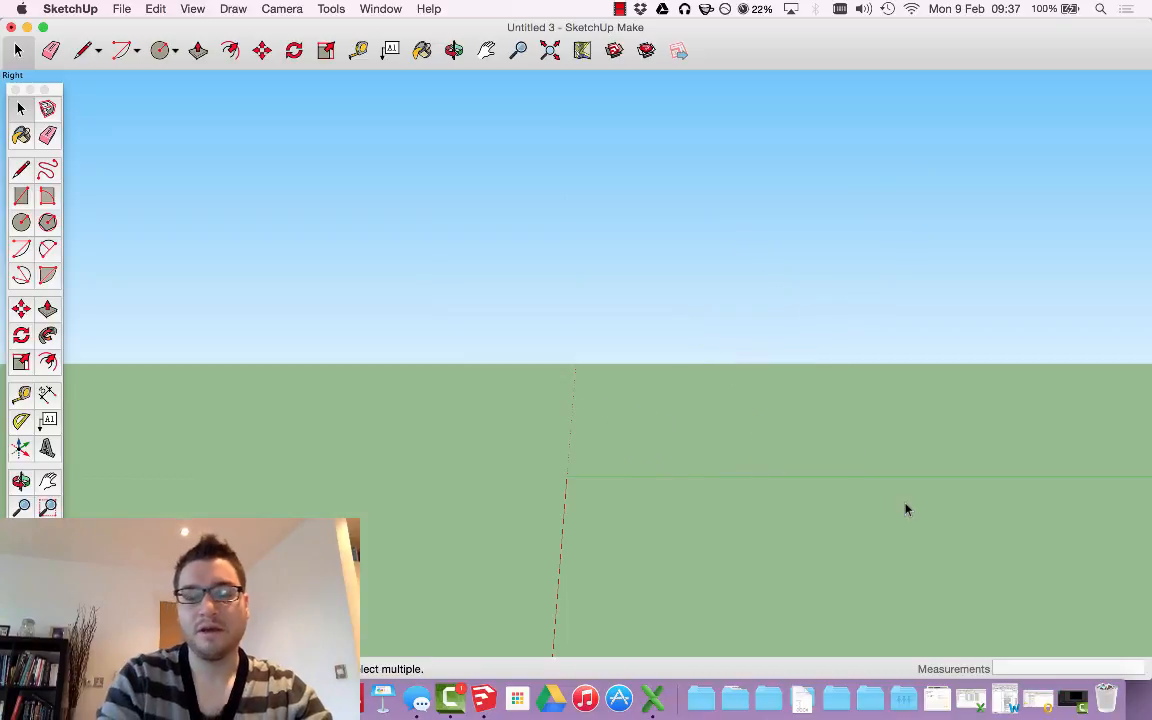
pyautogui.click(21, 168)
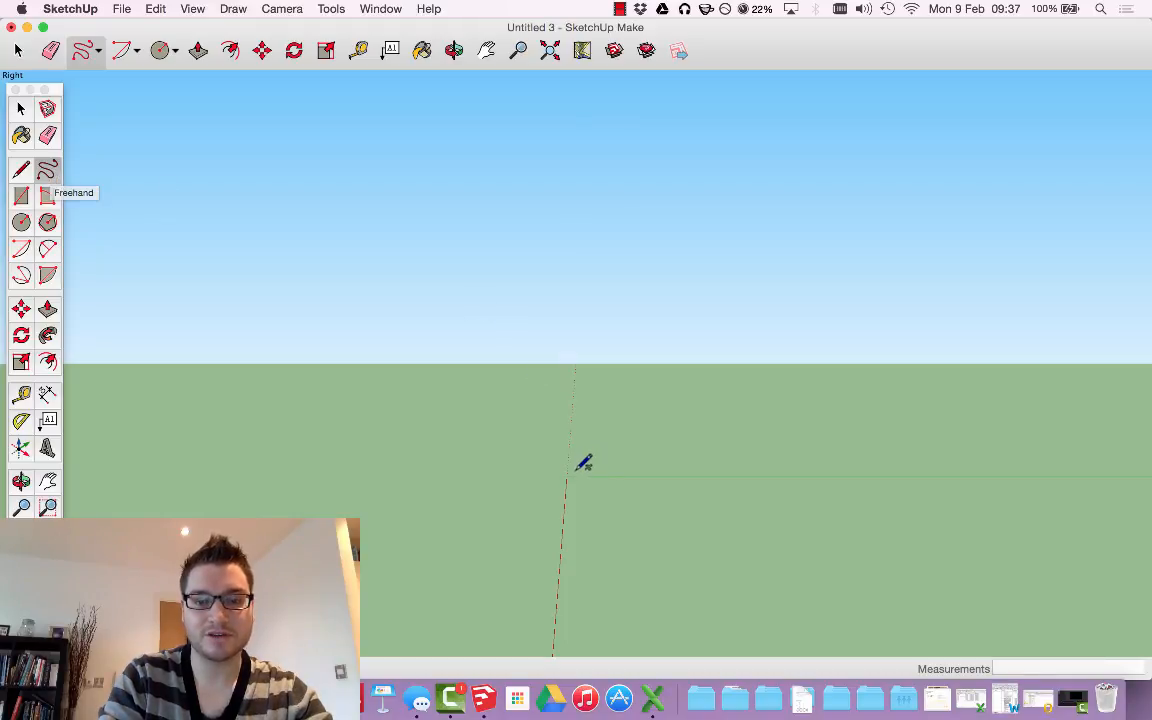
pyautogui.moveTo(565, 462); pyautogui.dragTo(900, 195)
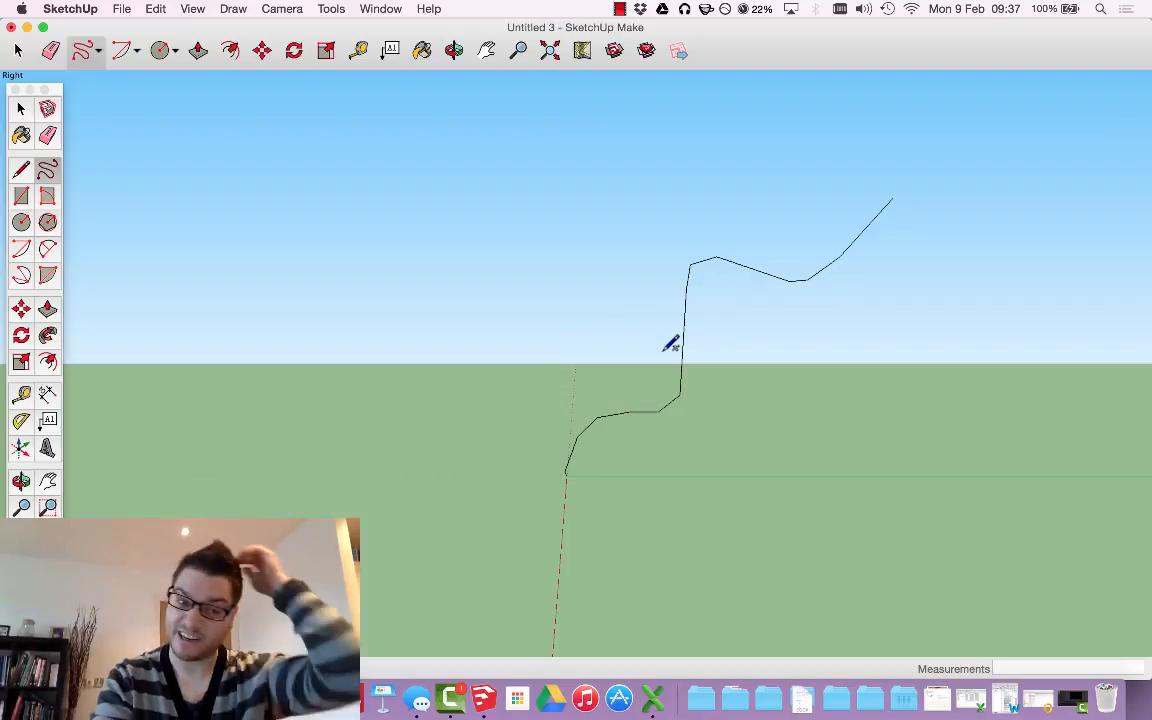
pyautogui.click(47, 222)
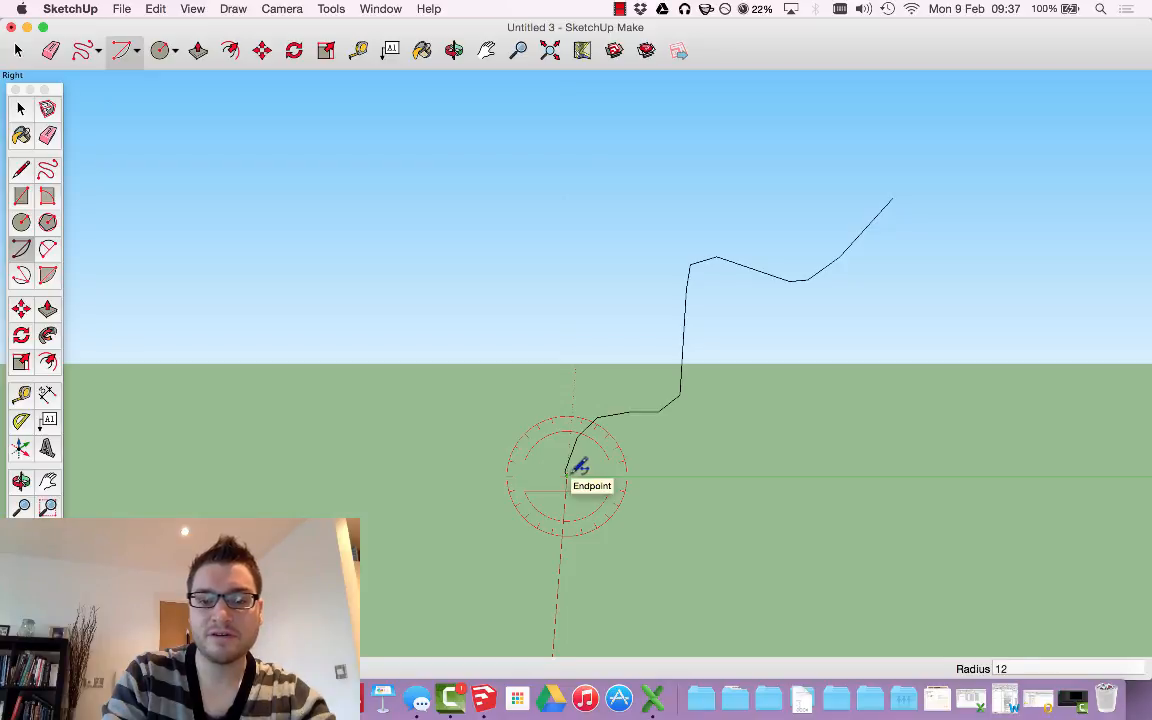
pyautogui.moveTo(727, 470)
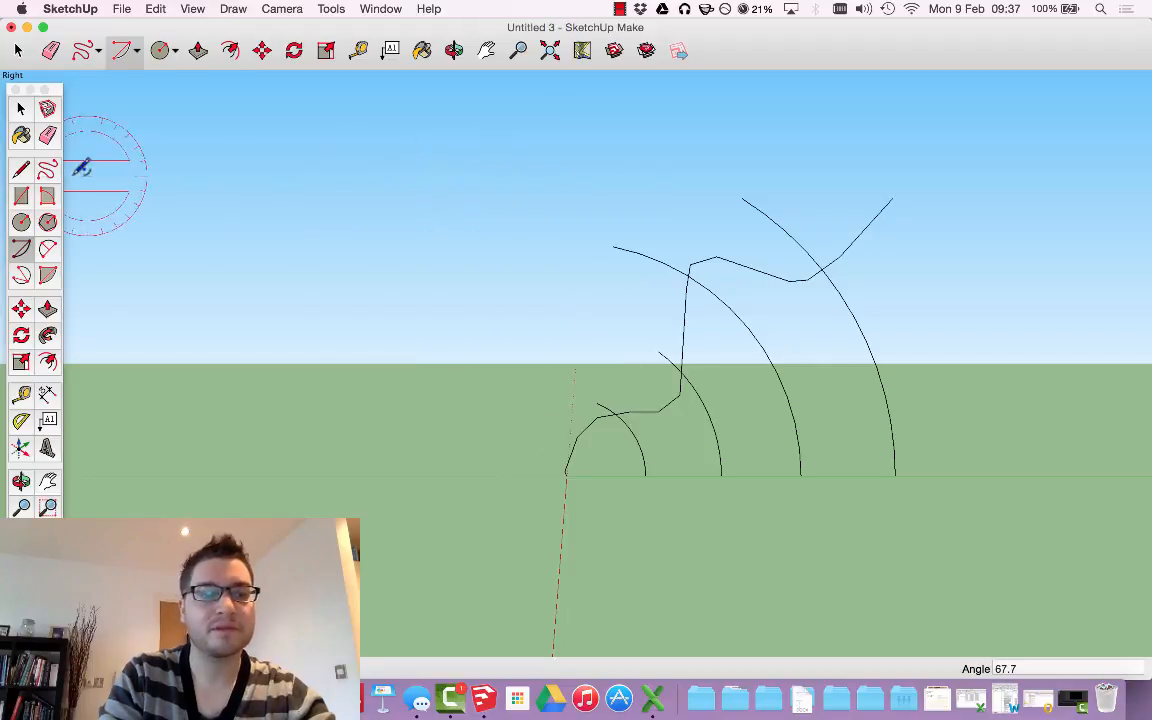
pyautogui.click(50, 51)
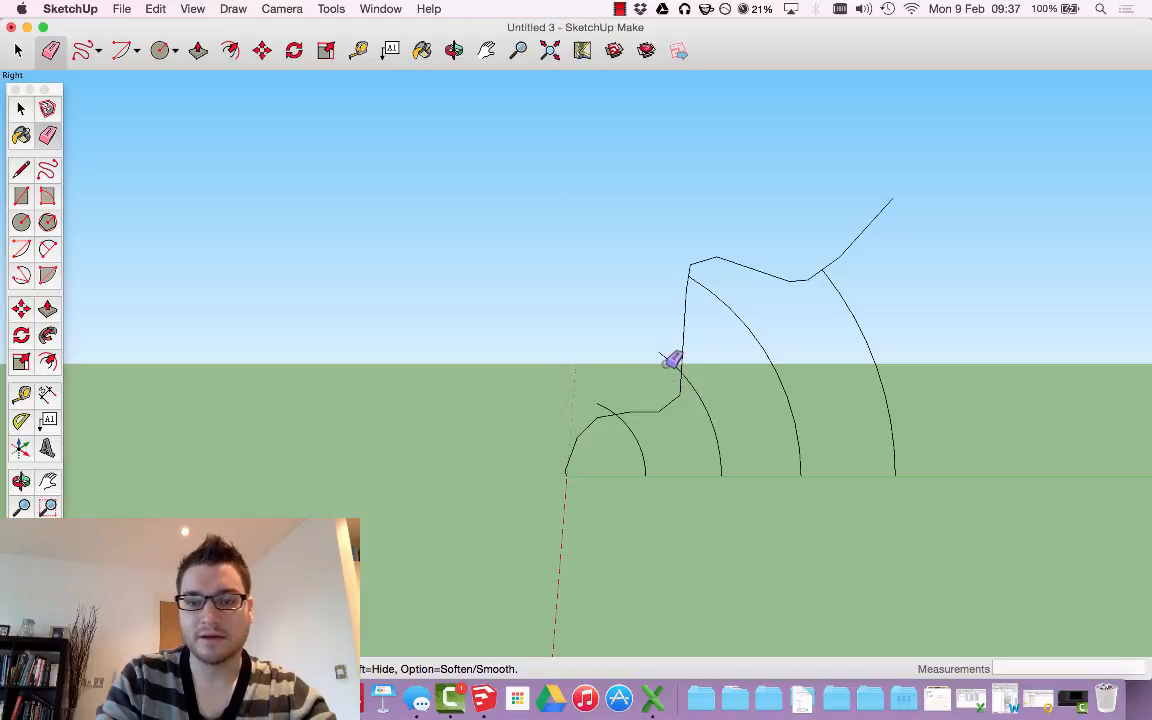
pyautogui.moveTo(667, 345)
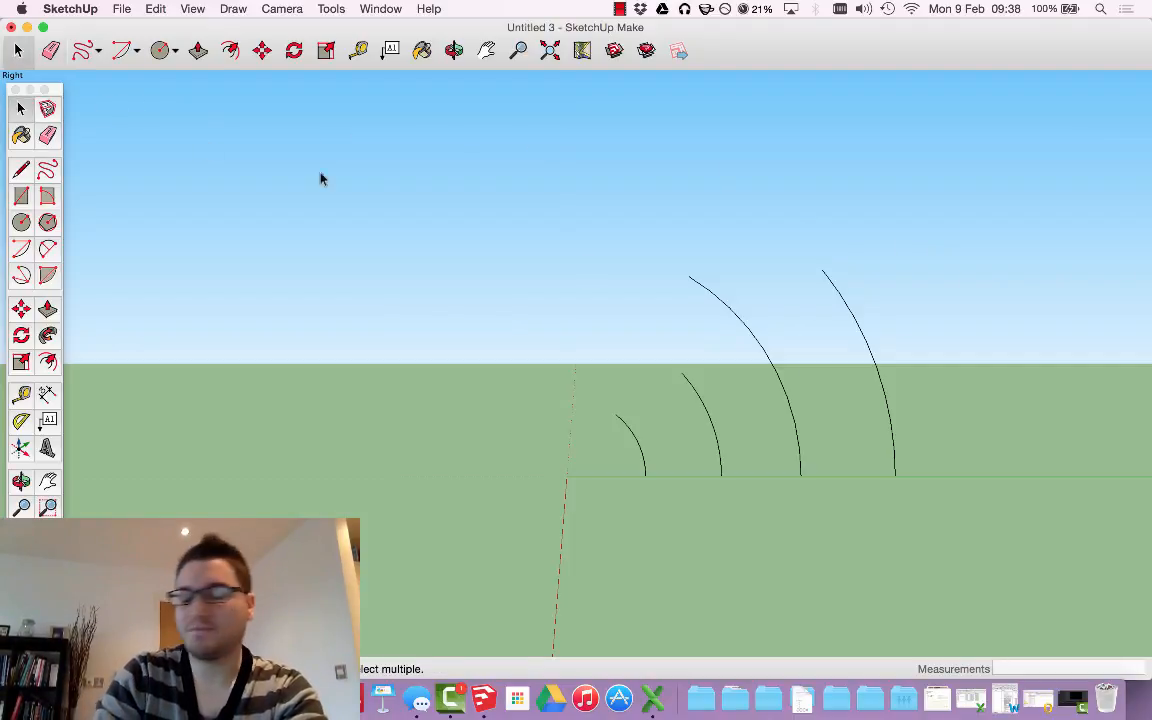
pyautogui.moveTo(567, 221)
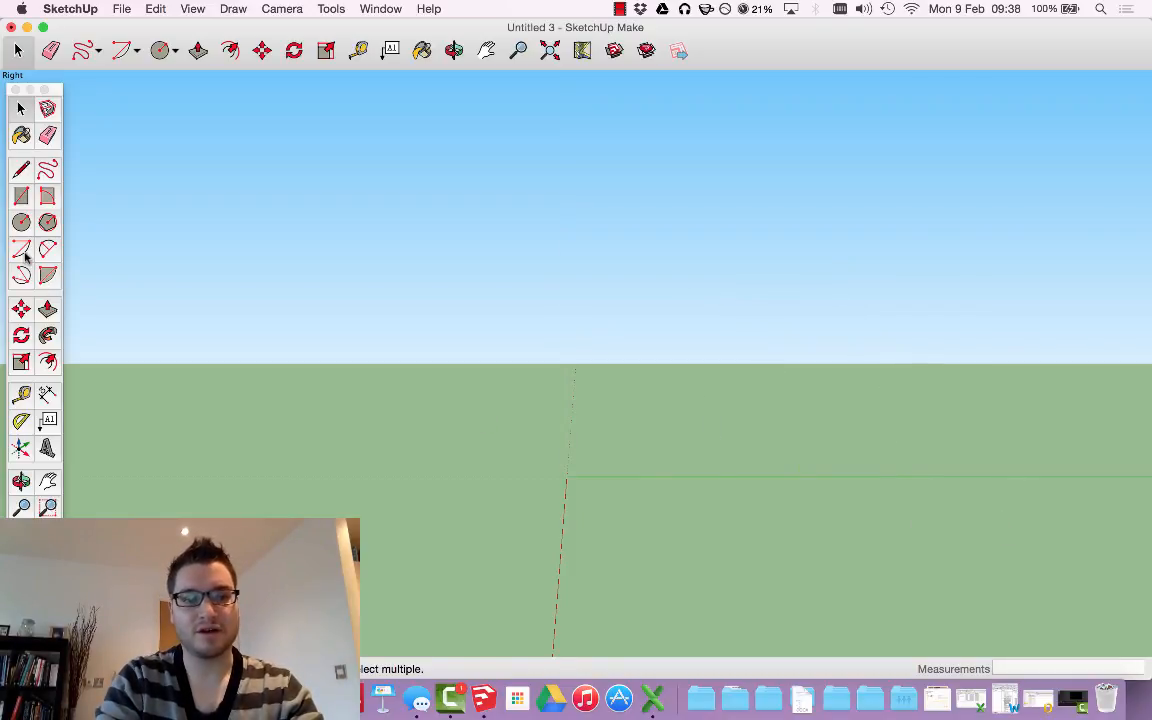
pyautogui.moveTo(22, 249)
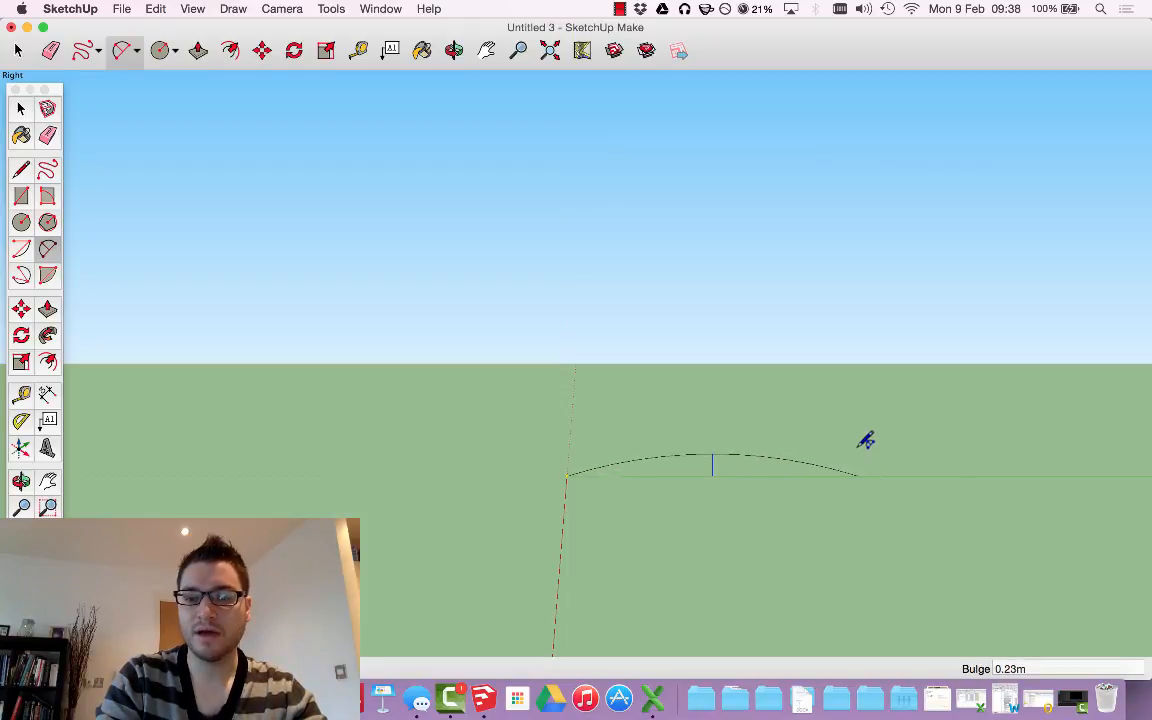
# - Draw a 2 Point Arc from the origin along the green axis, then swell it into a near-circle
pyautogui.moveTo(866, 440); pyautogui.dragTo(880, 122)
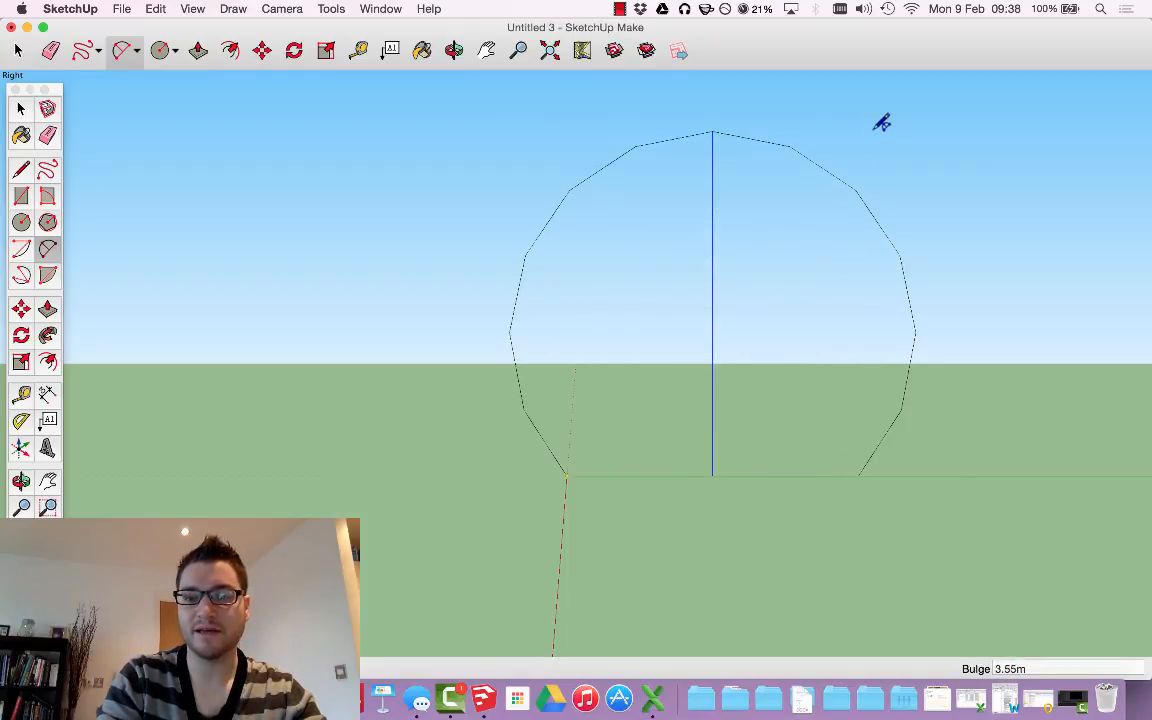
pyautogui.moveTo(879, 123); pyautogui.dragTo(780, 451)
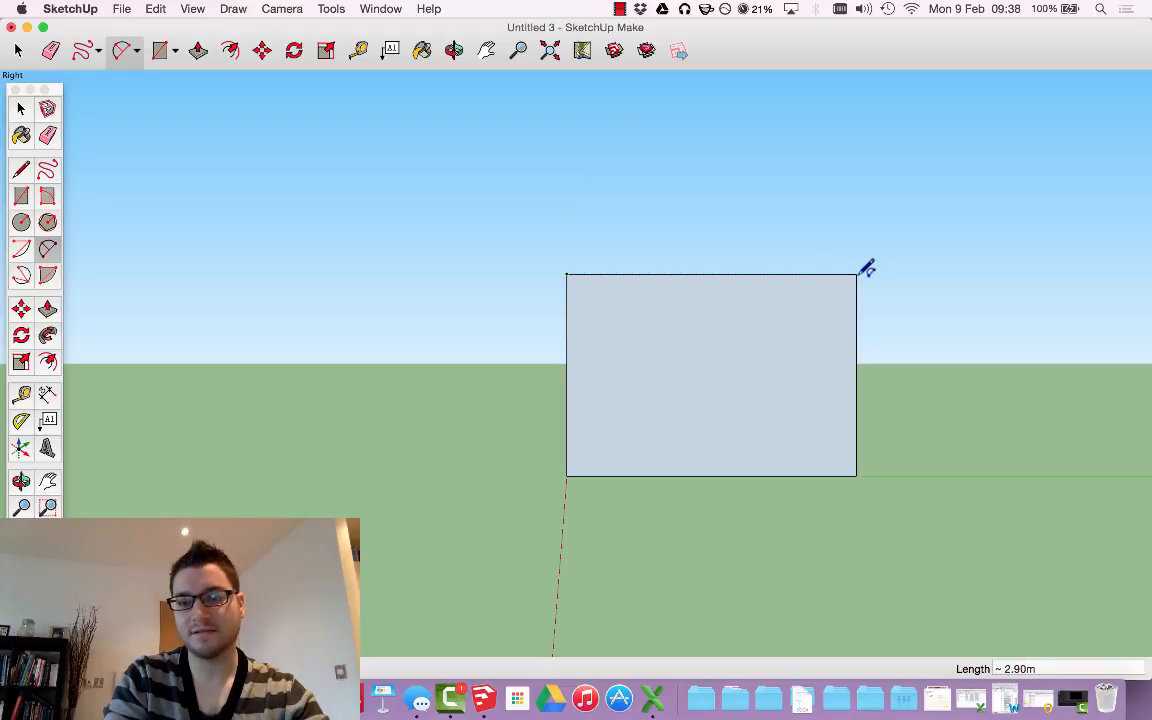
pyautogui.moveTo(832, 207)
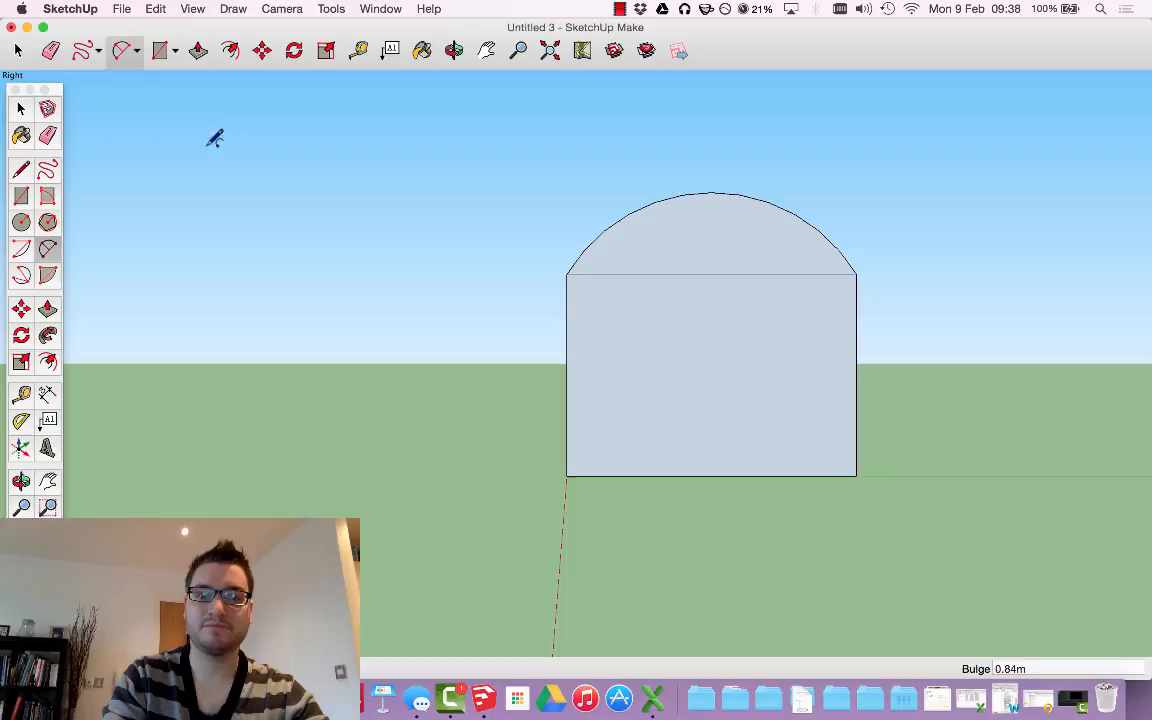
# - Switch to the Eraser to remove the rectangle's top line beneath the arch
pyautogui.click(49, 51)
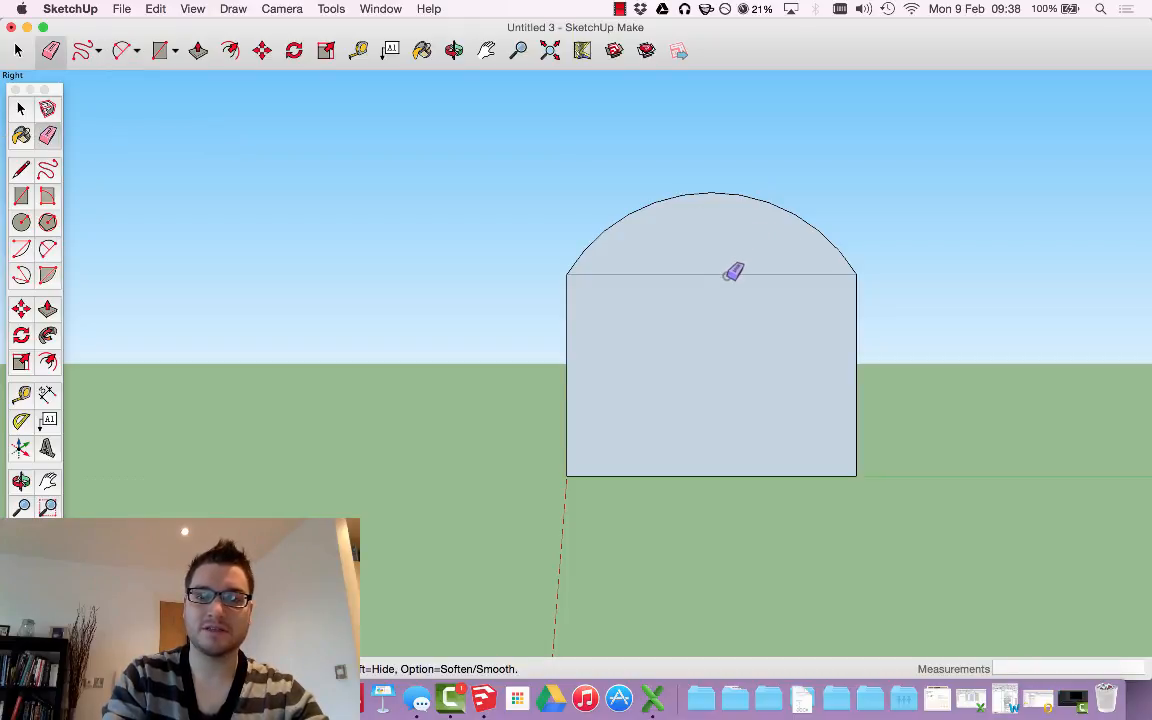
pyautogui.moveTo(744, 266)
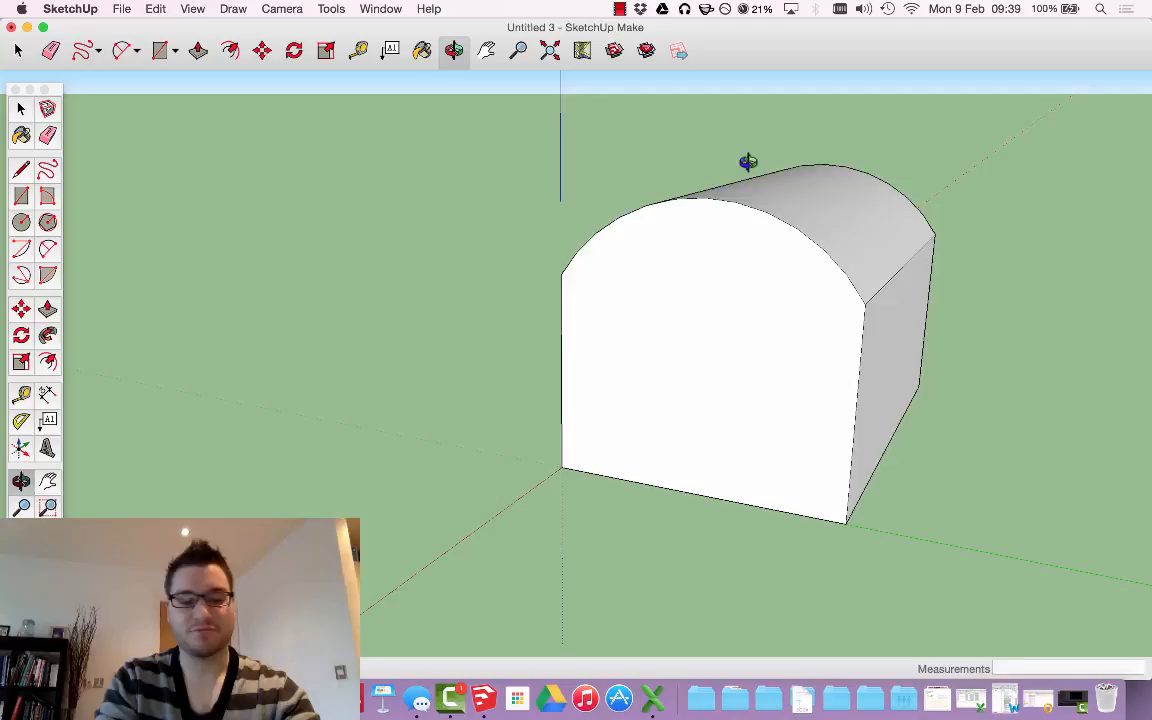
# - Draw arcs from the doorway's upper-left corner, reshaping its outline into a curved blob
pyautogui.click(282, 9)
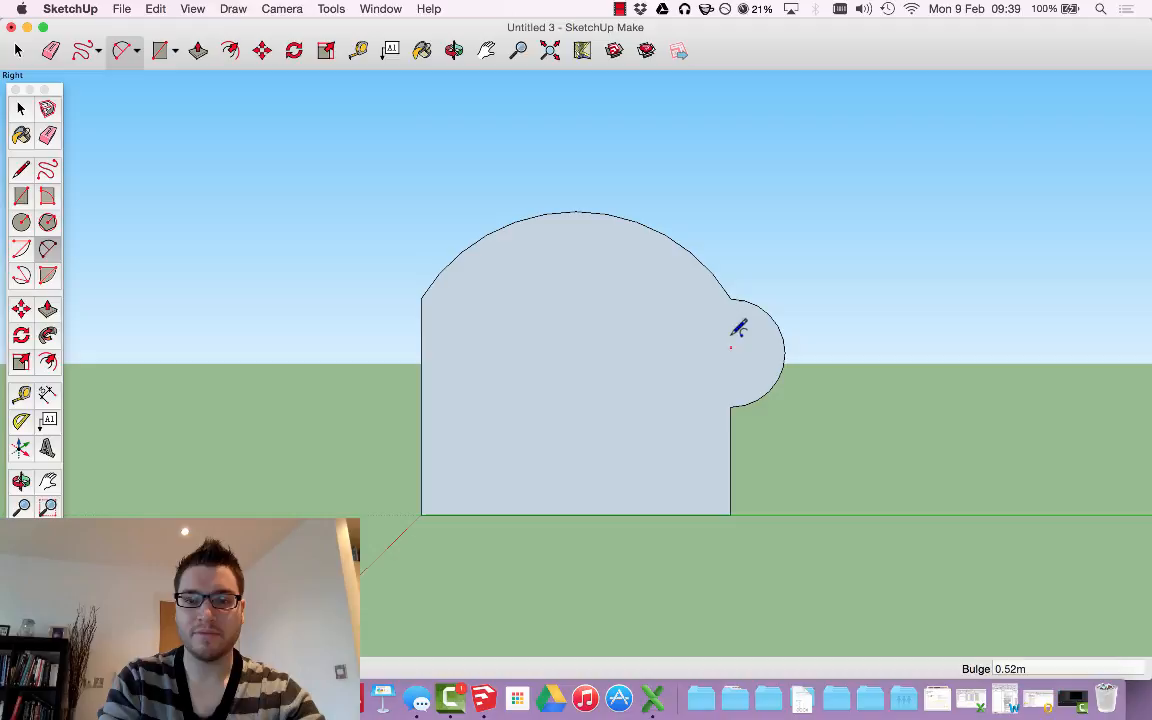
pyautogui.moveTo(398, 294)
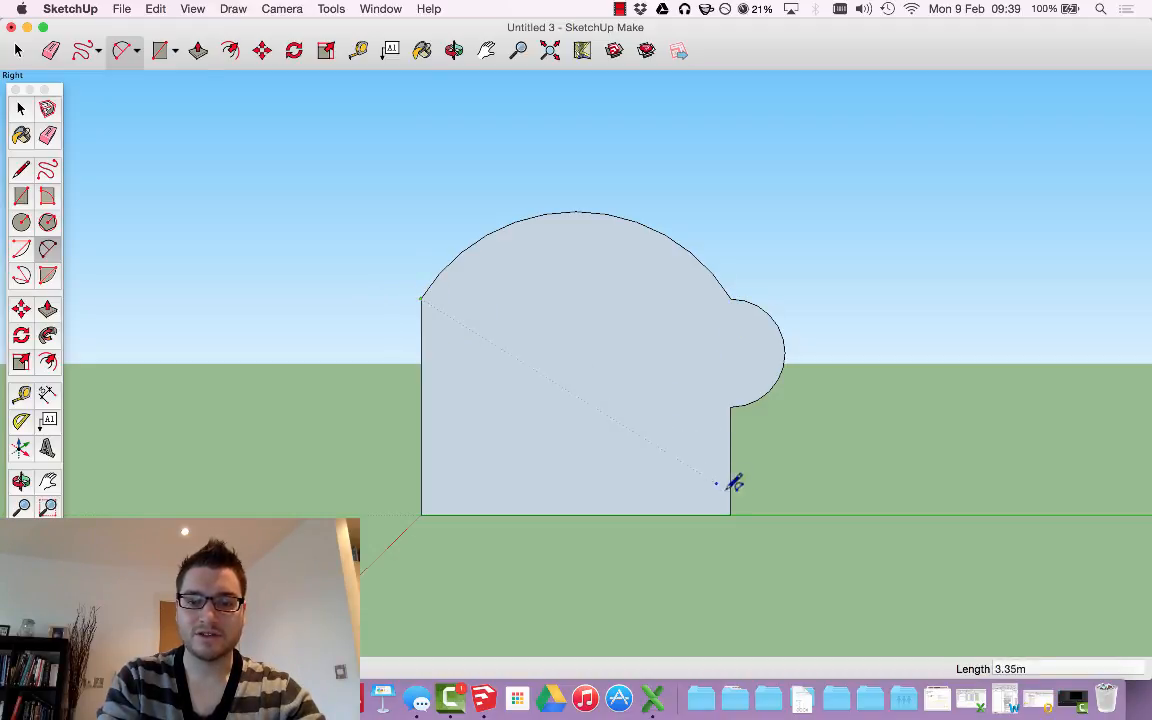
pyautogui.moveTo(740, 400)
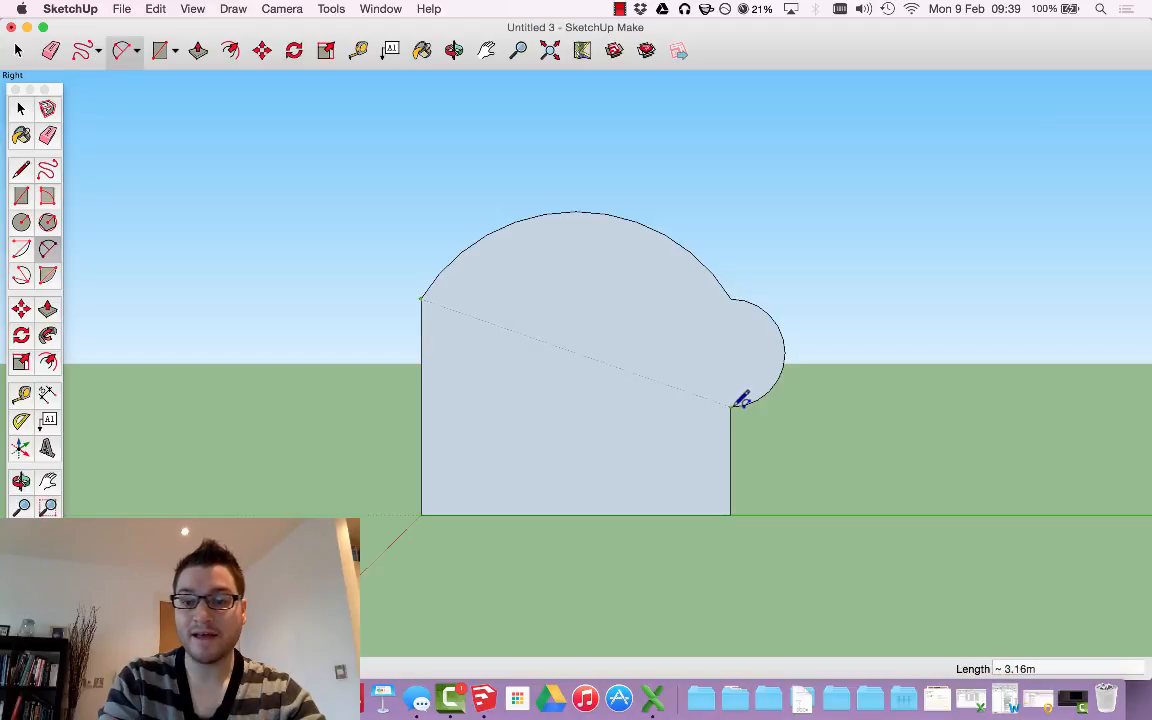
pyautogui.moveTo(740, 400); pyautogui.dragTo(680, 440)
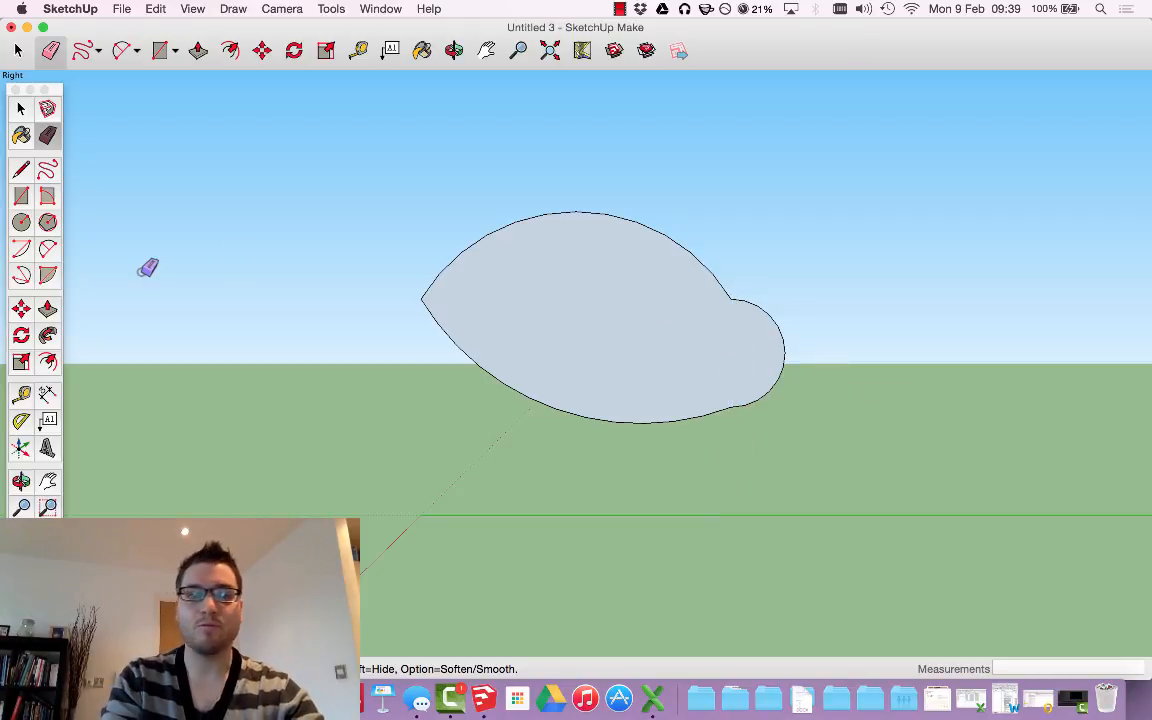
pyautogui.click(124, 51)
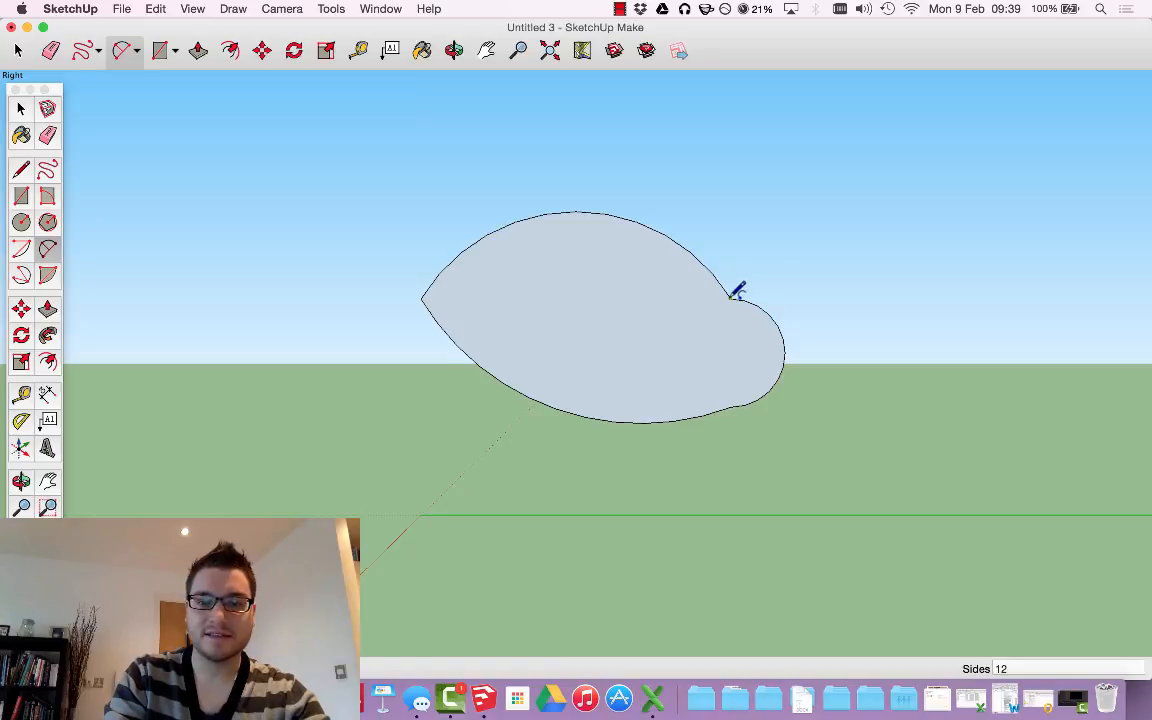
pyautogui.moveTo(735, 293); pyautogui.dragTo(835, 187)
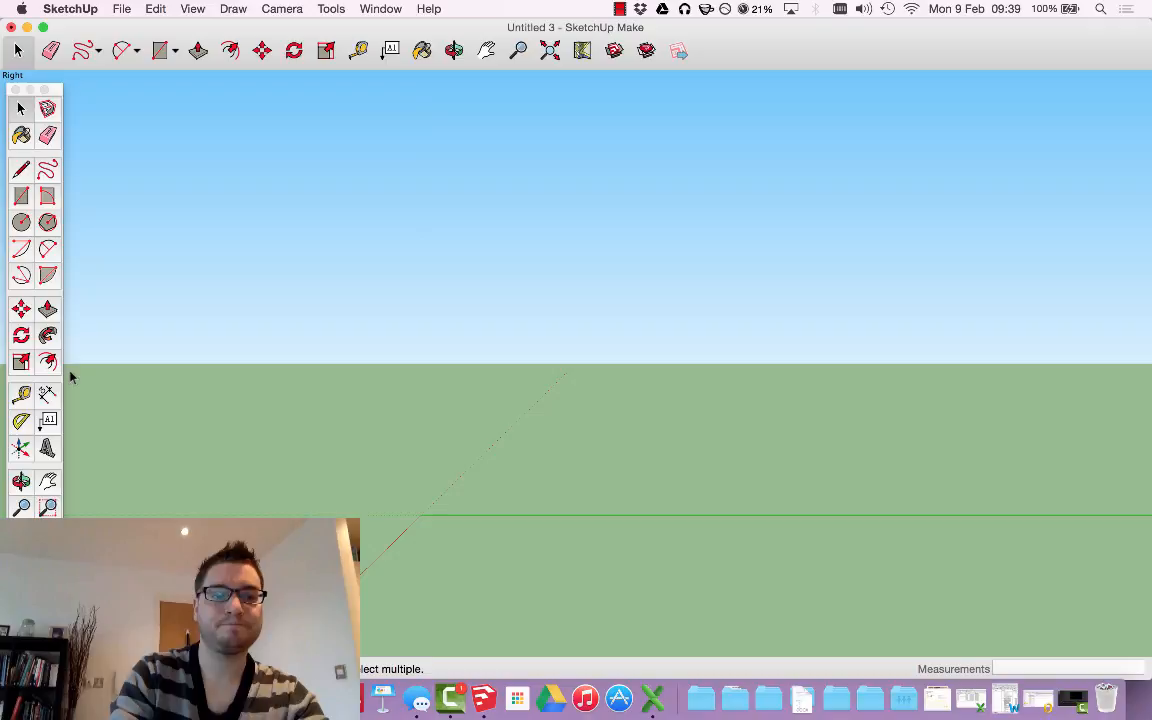
pyautogui.moveTo(22, 275)
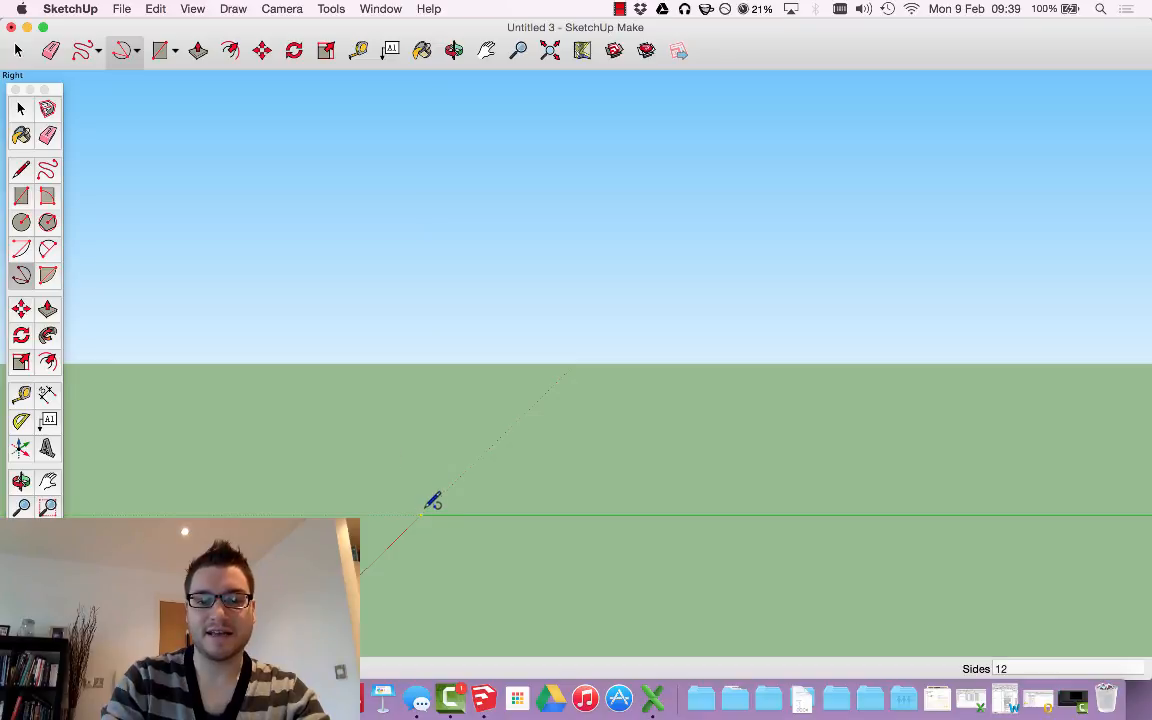
pyautogui.moveTo(652, 304)
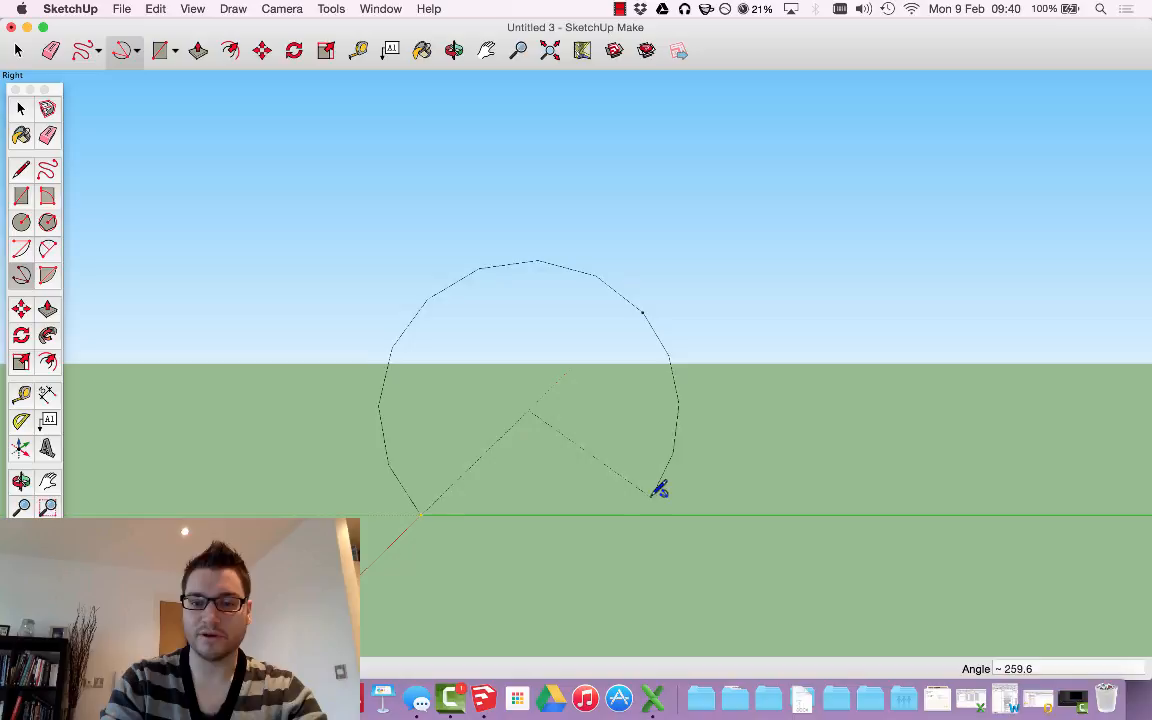
pyautogui.moveTo(609, 513)
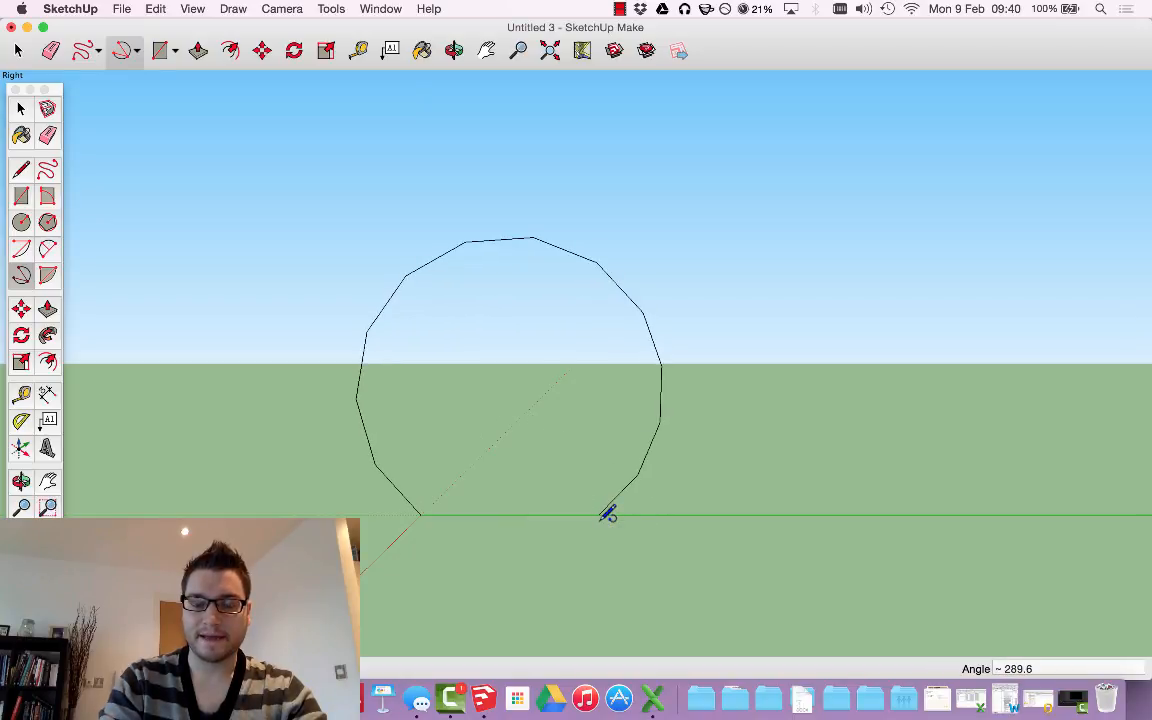
pyautogui.click(20, 108)
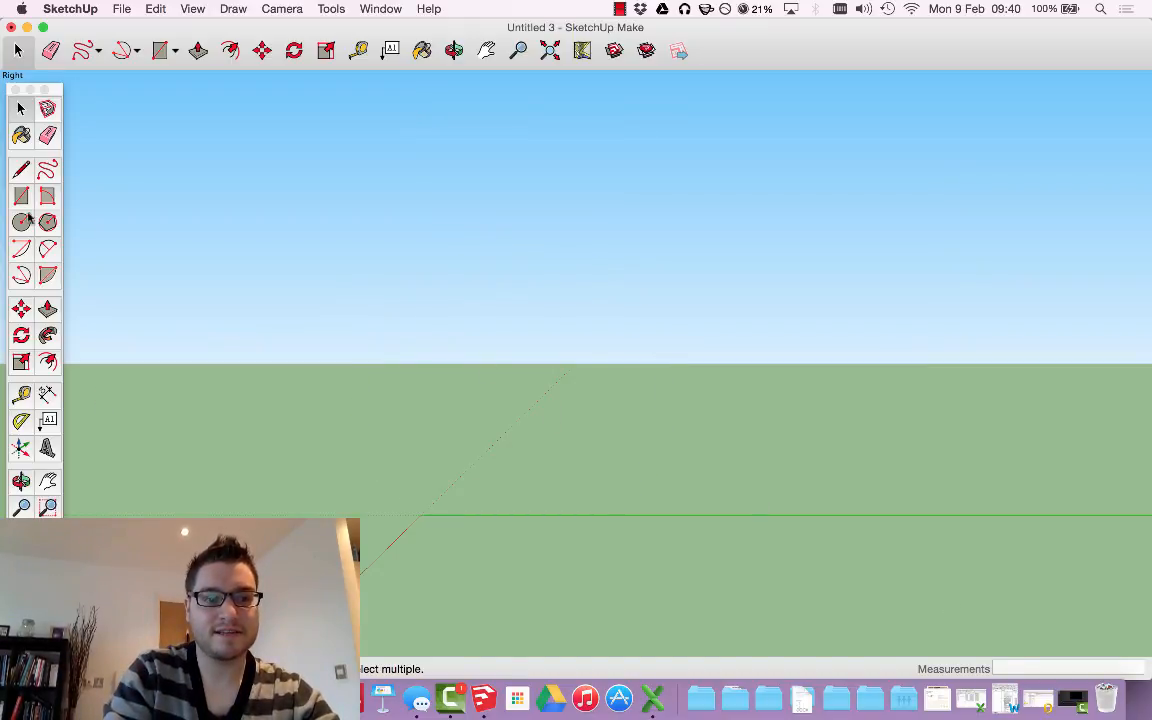
# - Drag out a vertical rectangle about 3.48 m by 3.42 m from the origin
pyautogui.click(282, 9)
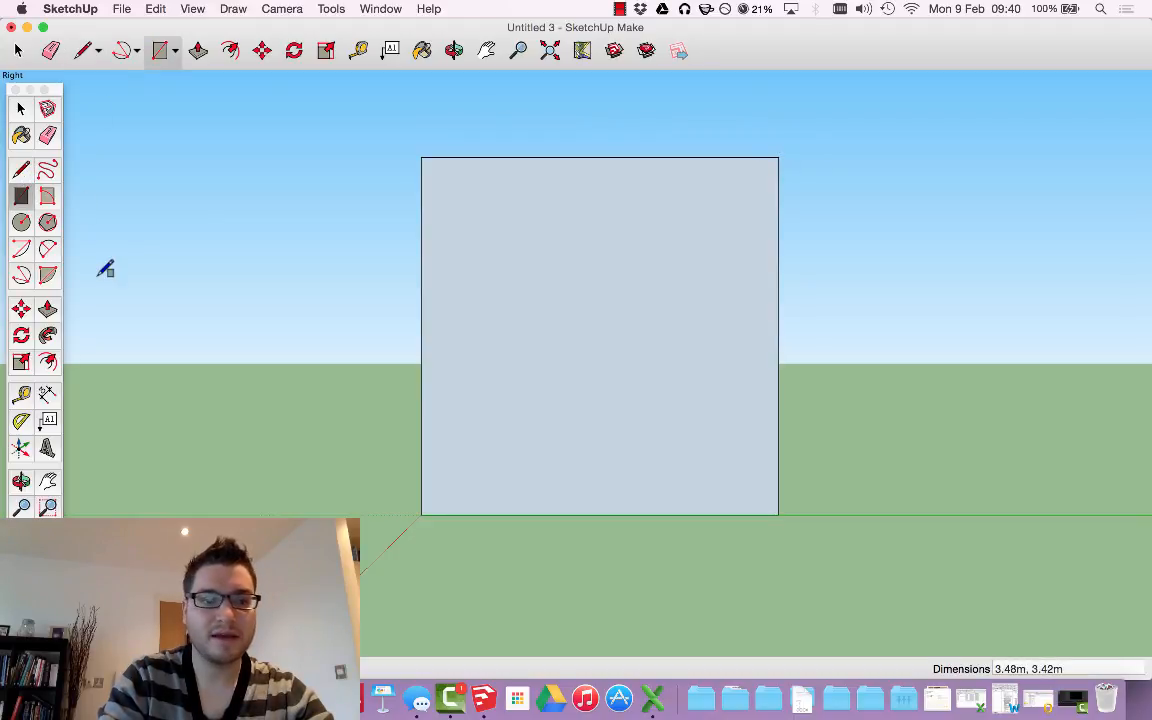
pyautogui.click(124, 50)
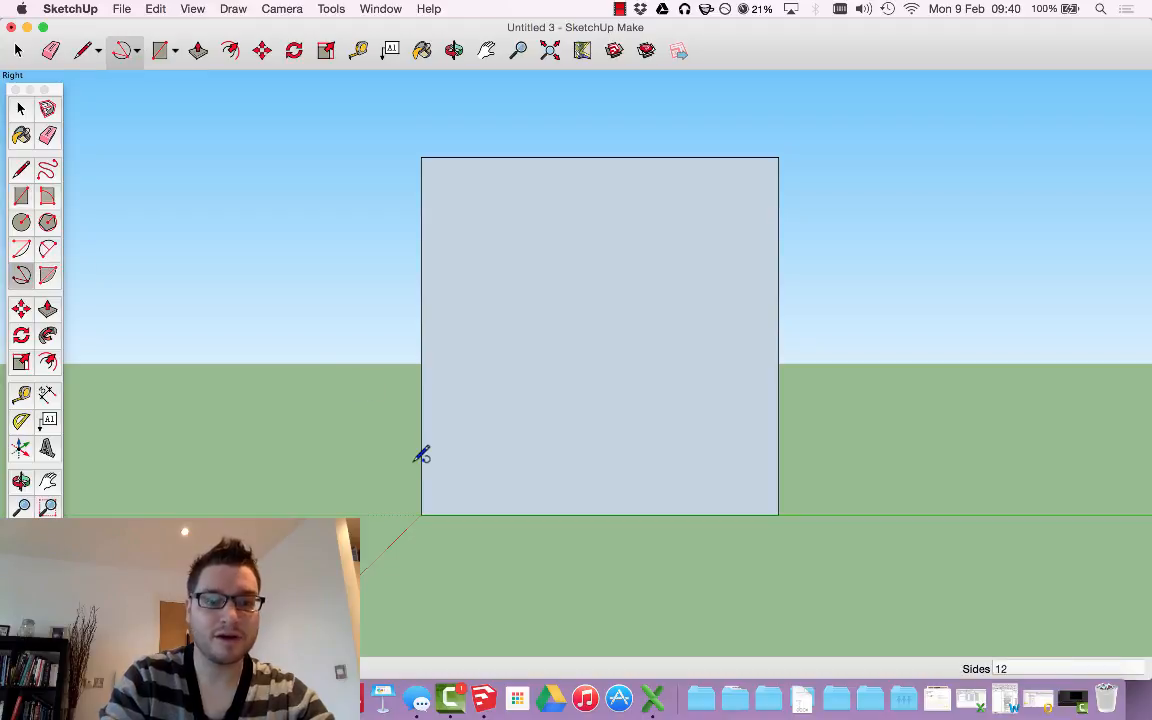
pyautogui.moveTo(430, 507)
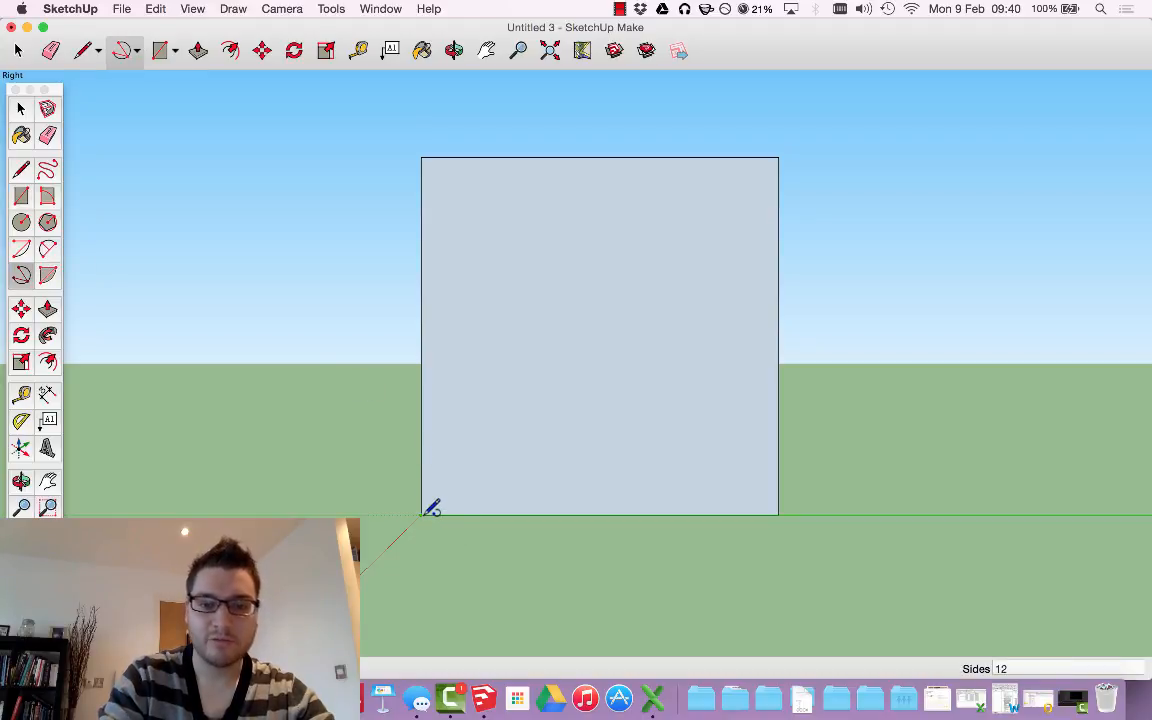
pyautogui.moveTo(615, 150)
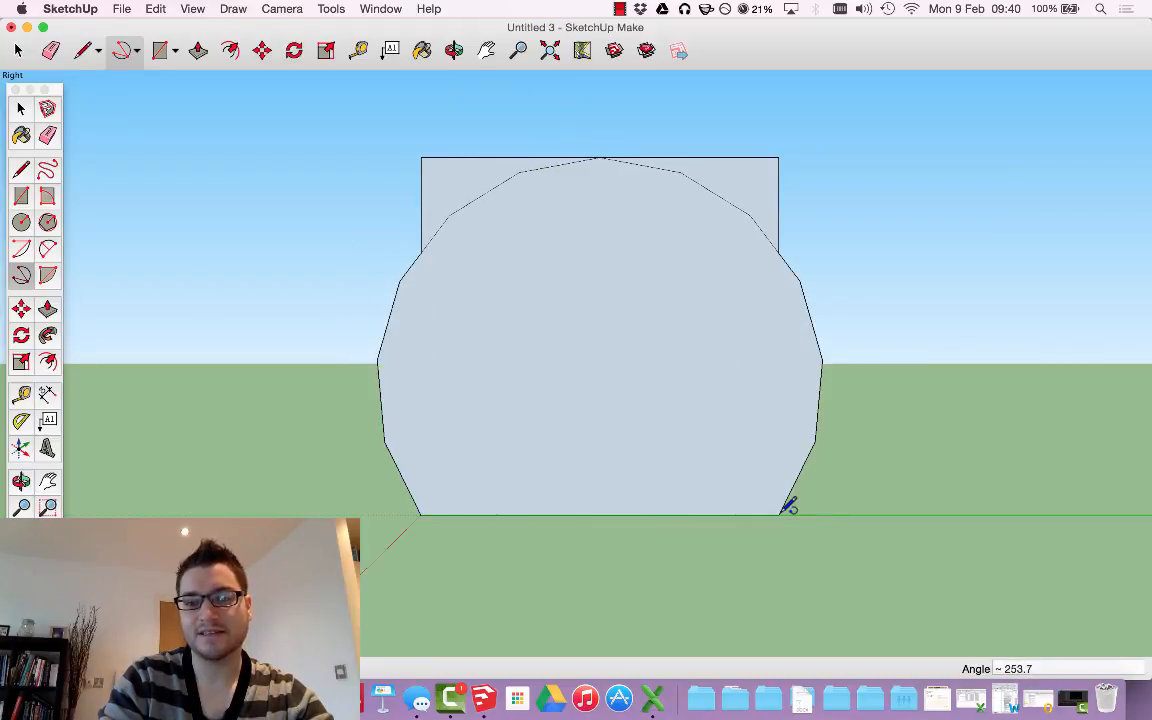
pyautogui.moveTo(700, 137)
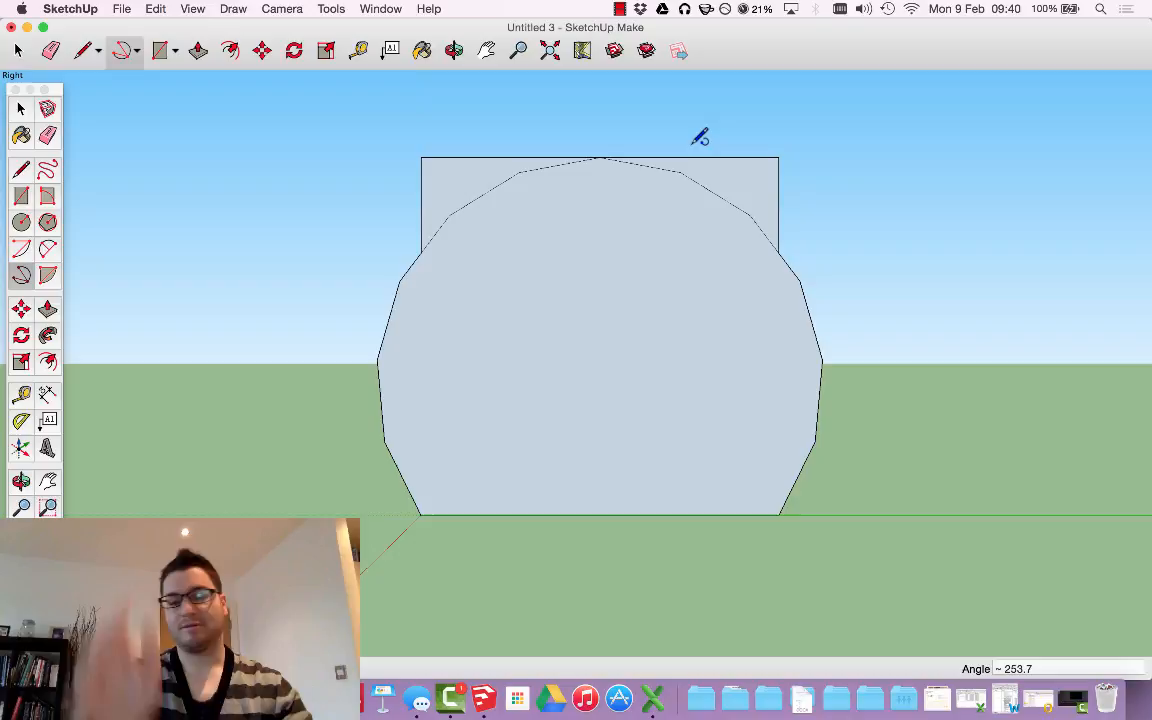
pyautogui.moveTo(375, 152)
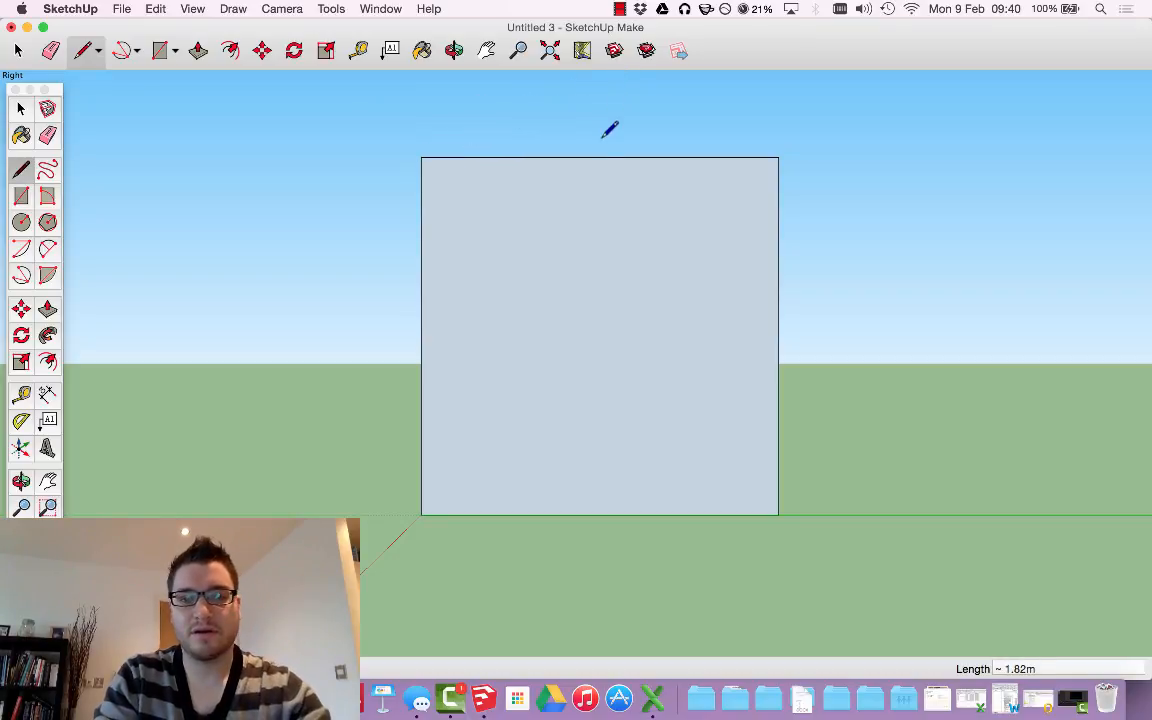
pyautogui.moveTo(718, 153)
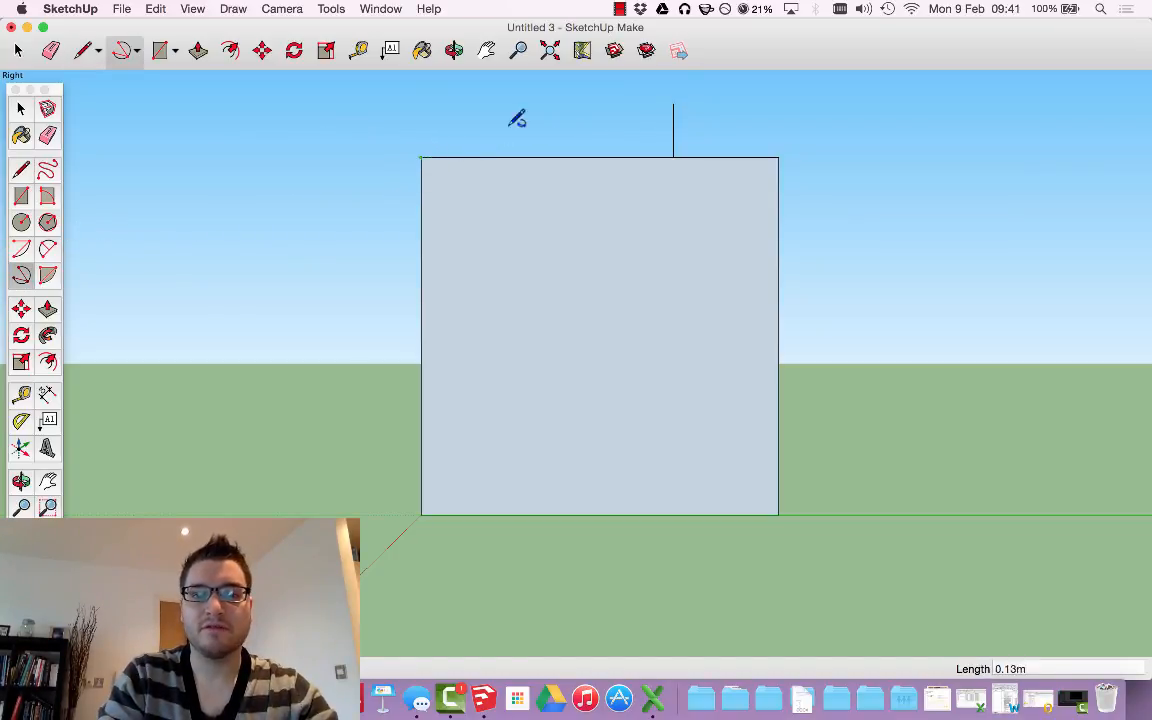
# - Start the arched top's arc at the rectangle's upper corner
pyautogui.click(778, 152)
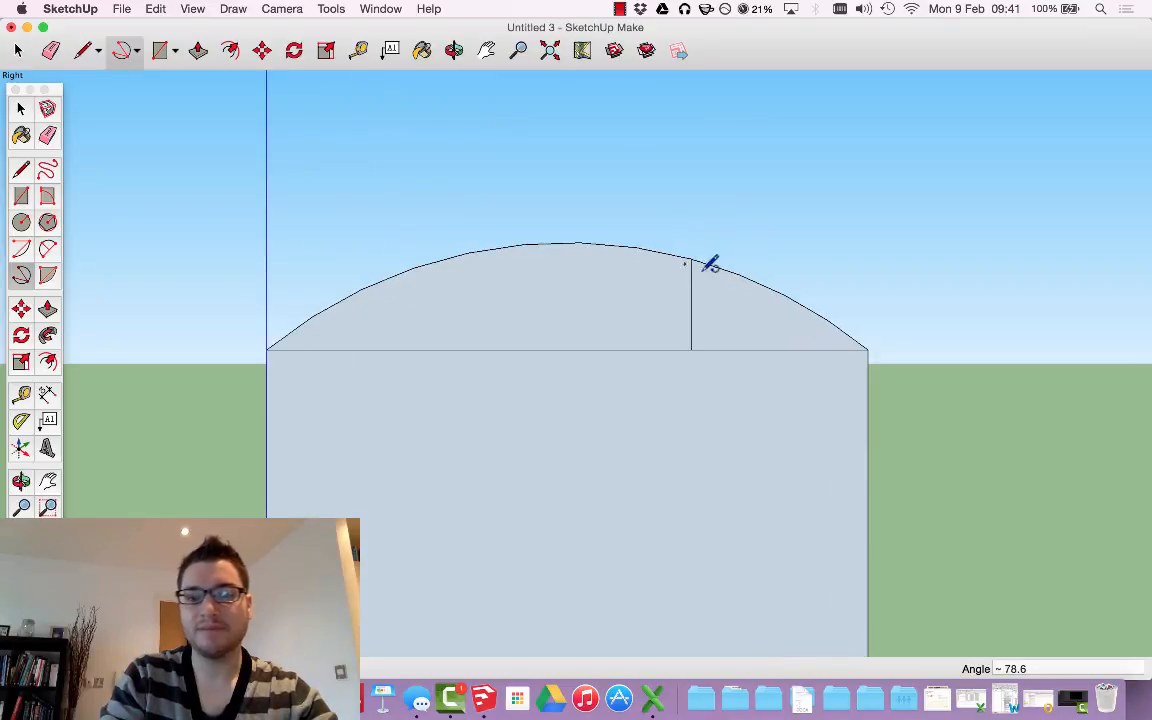
pyautogui.moveTo(715, 268)
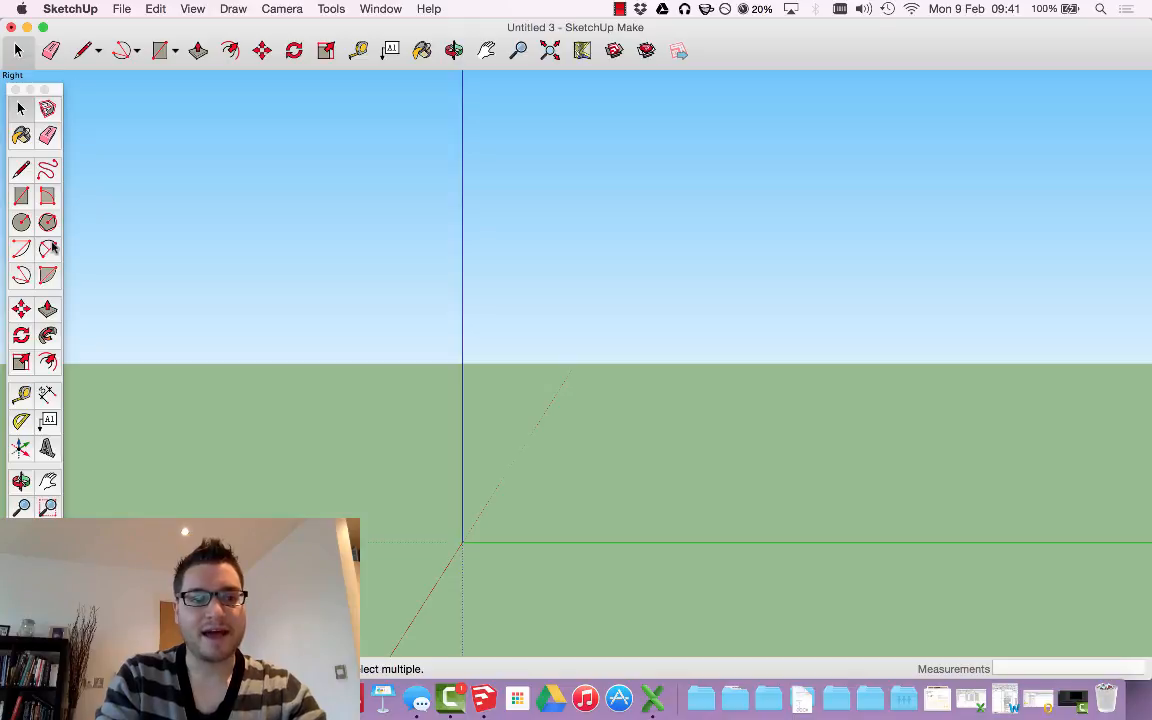
pyautogui.moveTo(22, 276)
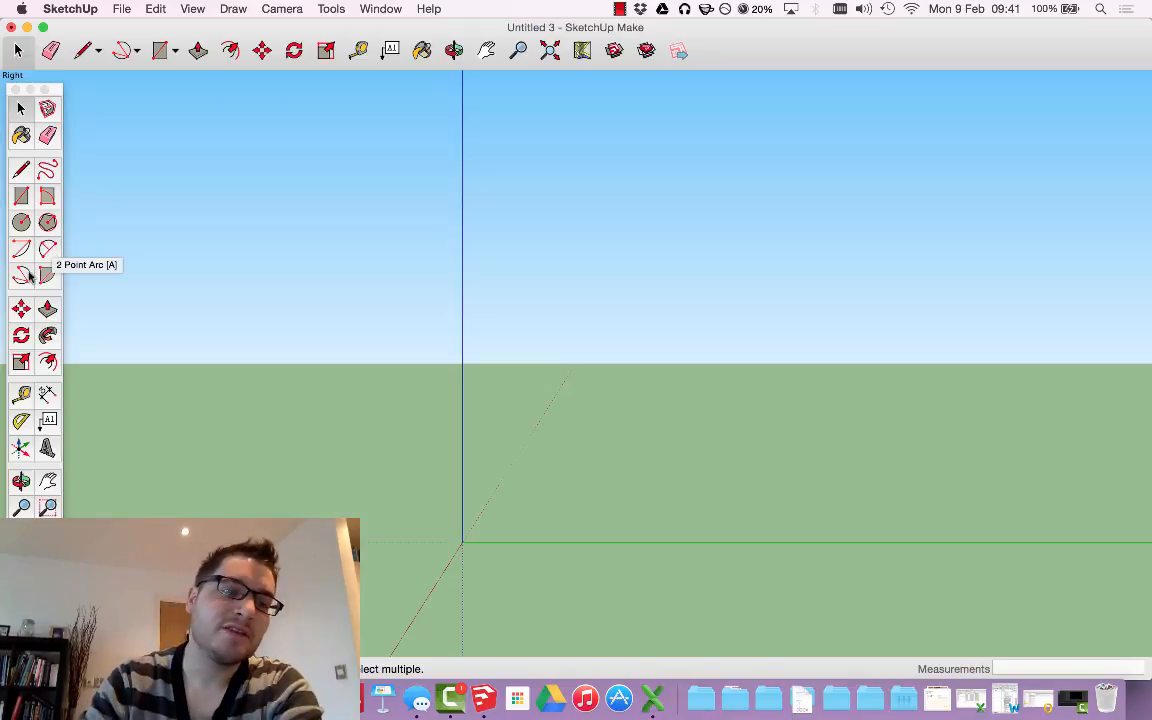
pyautogui.moveTo(22, 276)
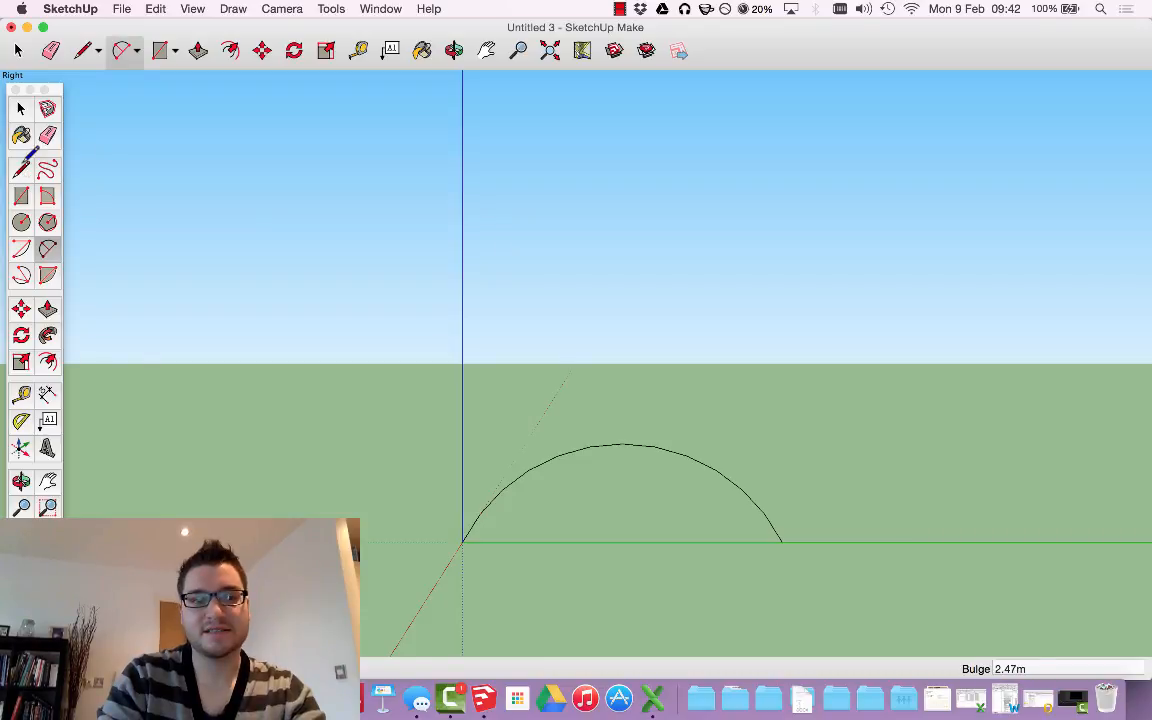
pyautogui.click(21, 168)
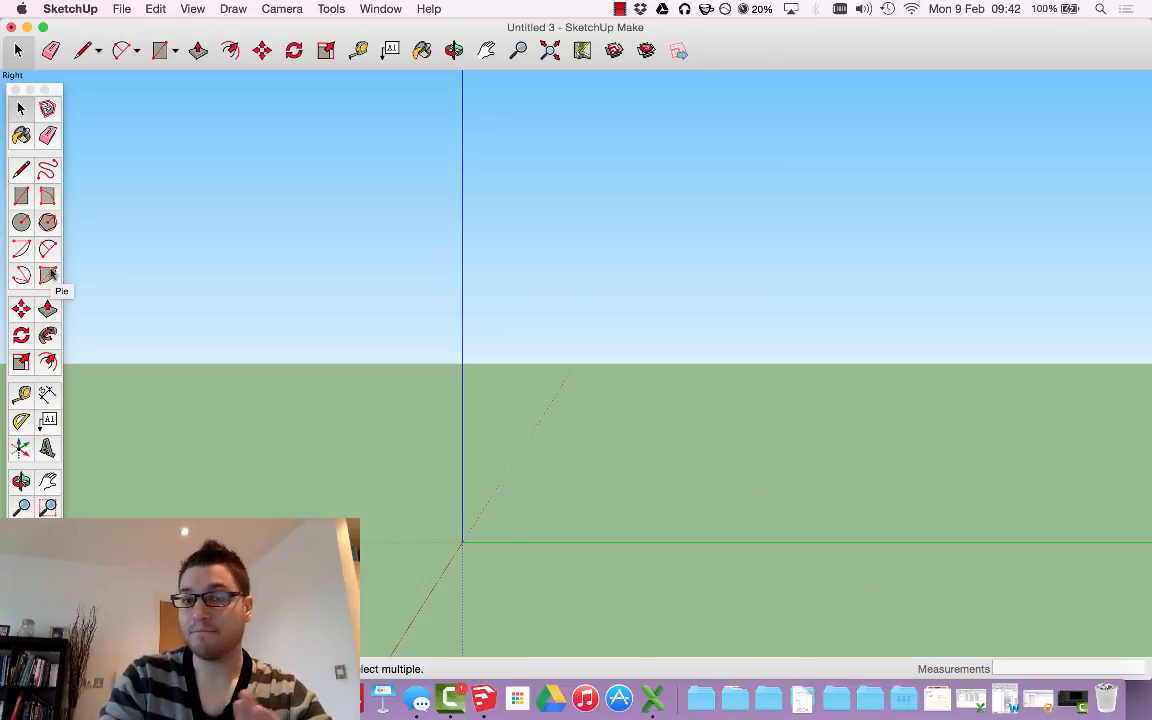
# - Select the Pie tool, ready to draw a 12-sided sector
pyautogui.click(47, 275)
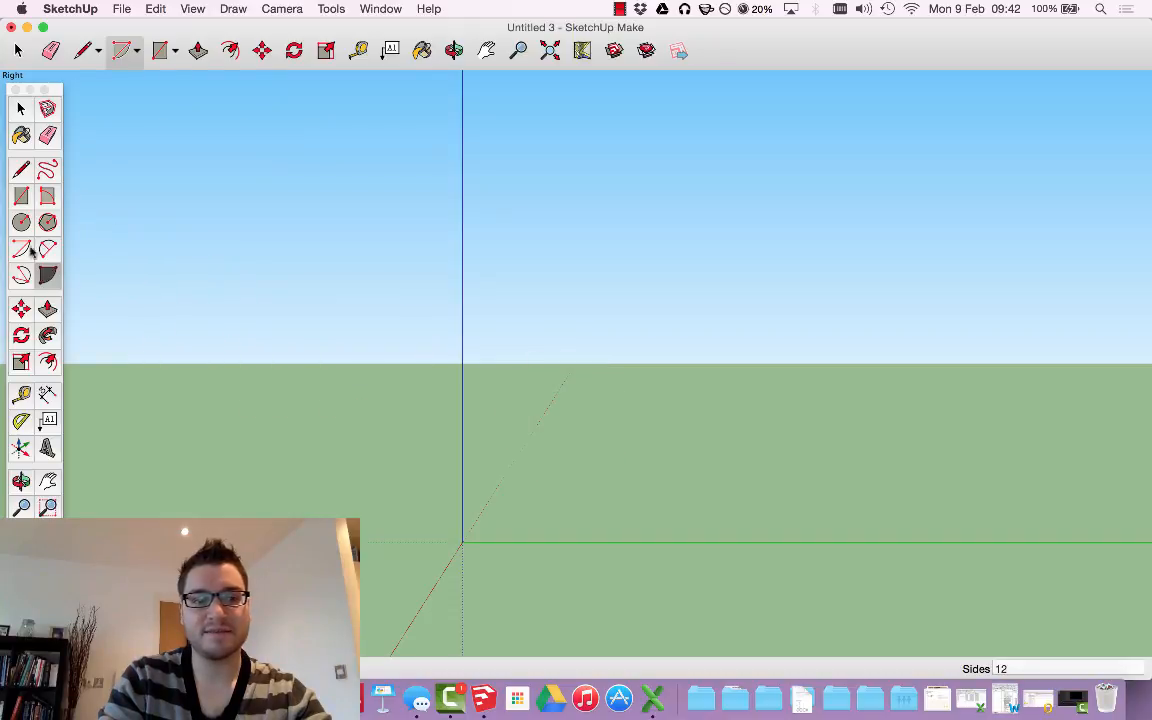
pyautogui.moveTo(465, 540)
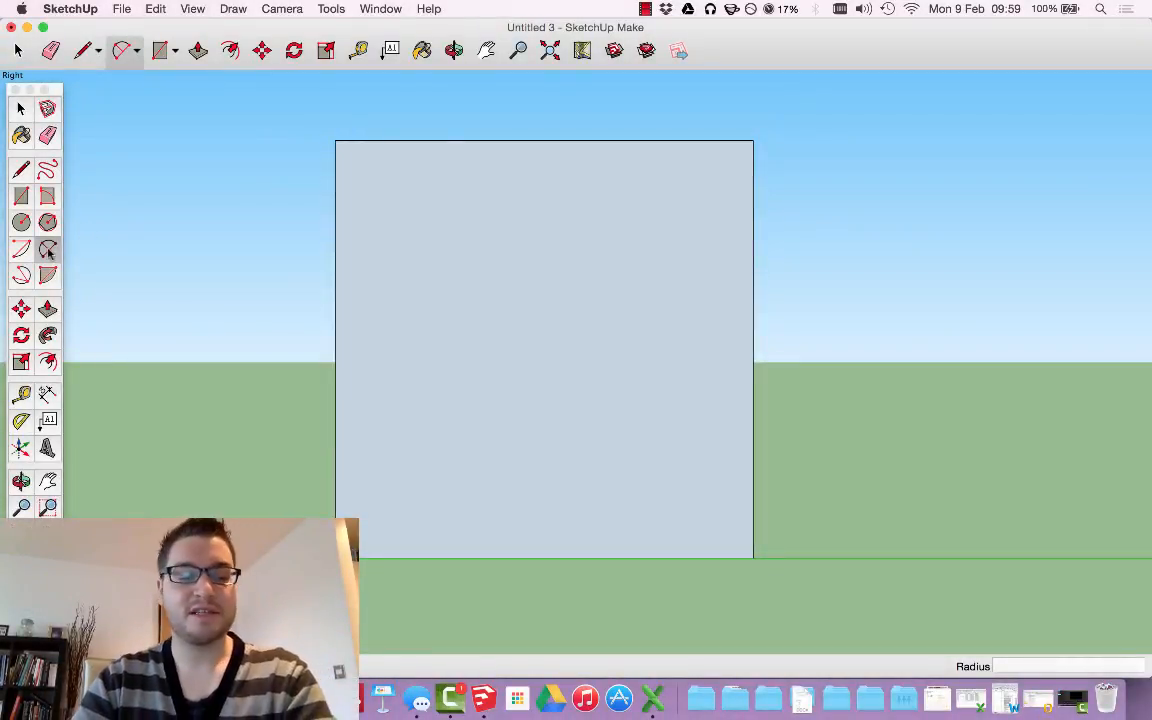
pyautogui.moveTo(47, 250)
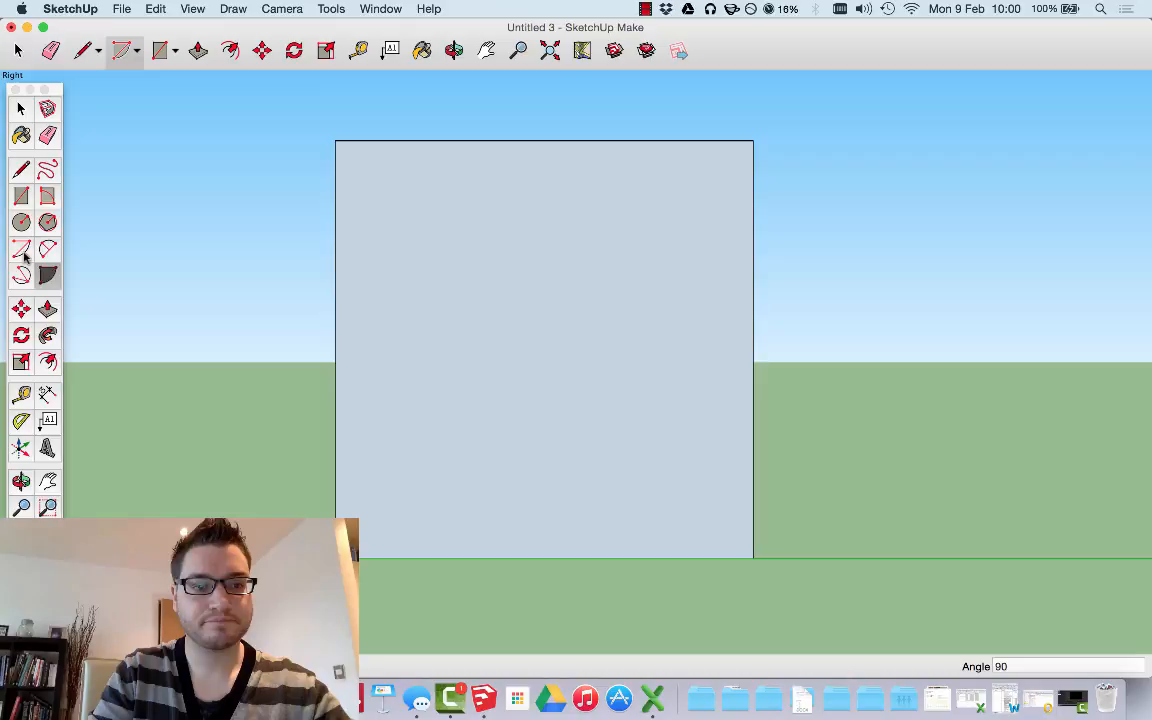
# - Draw a tangent 2-Point Arc from the top edge to the right edge at the top-right corner
pyautogui.click(47, 248)
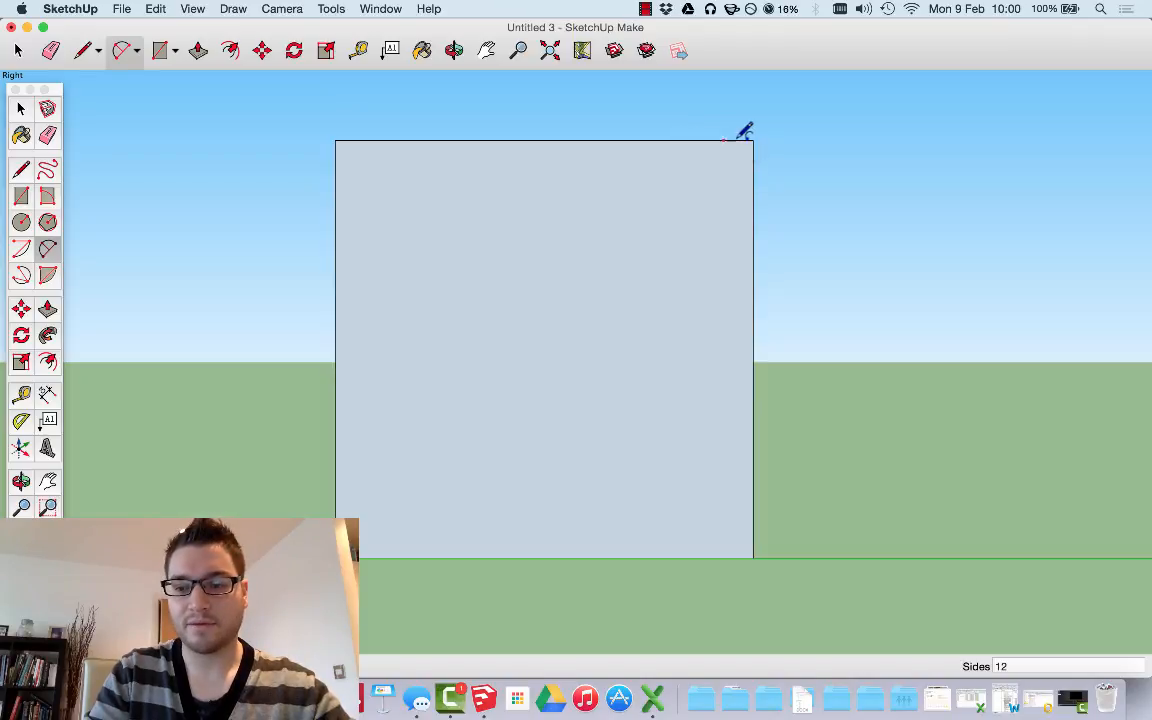
pyautogui.moveTo(693, 133)
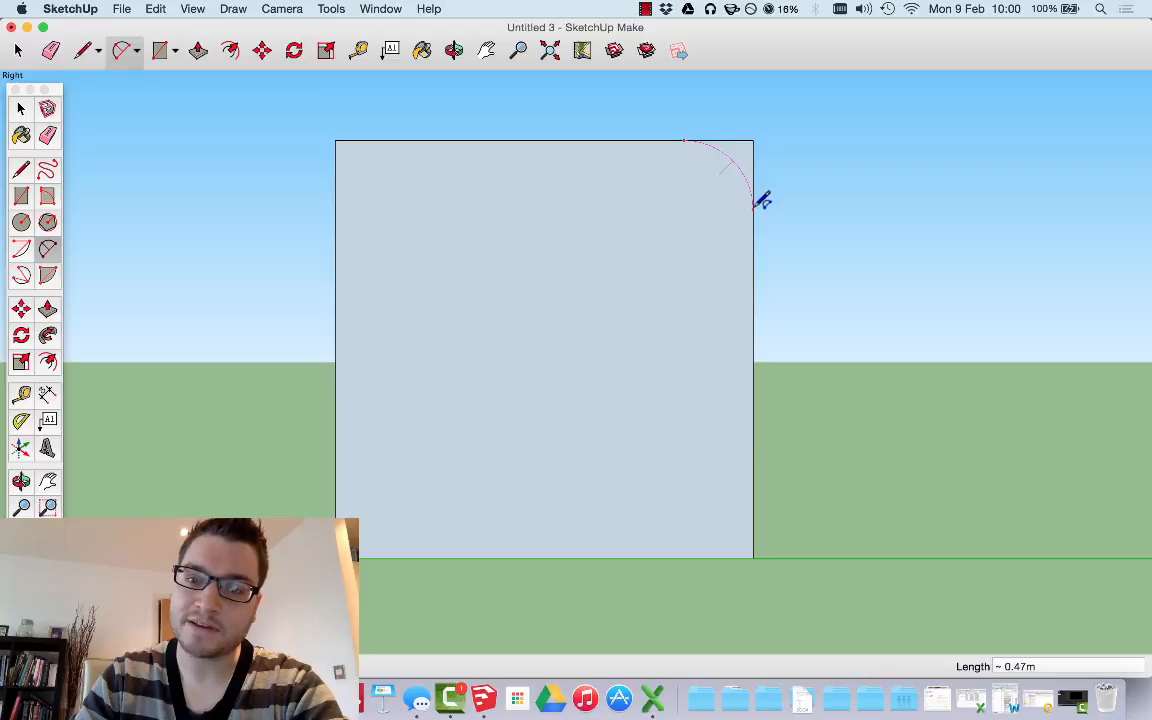
pyautogui.moveTo(763, 200)
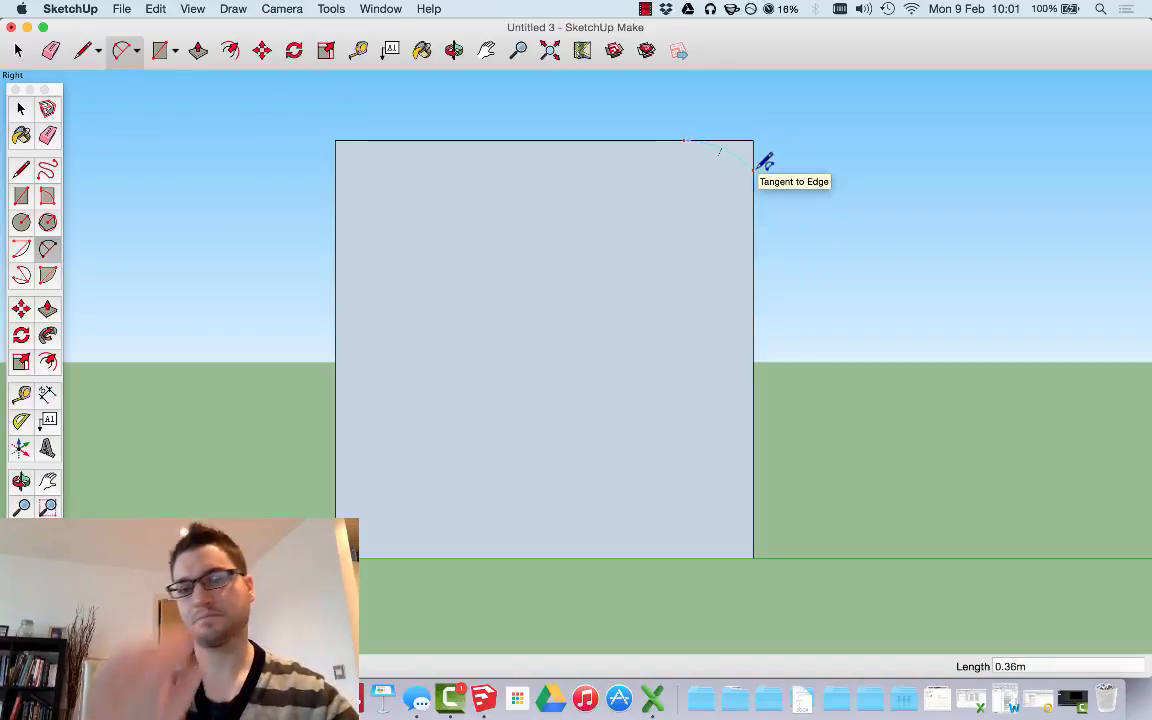
pyautogui.click(755, 162)
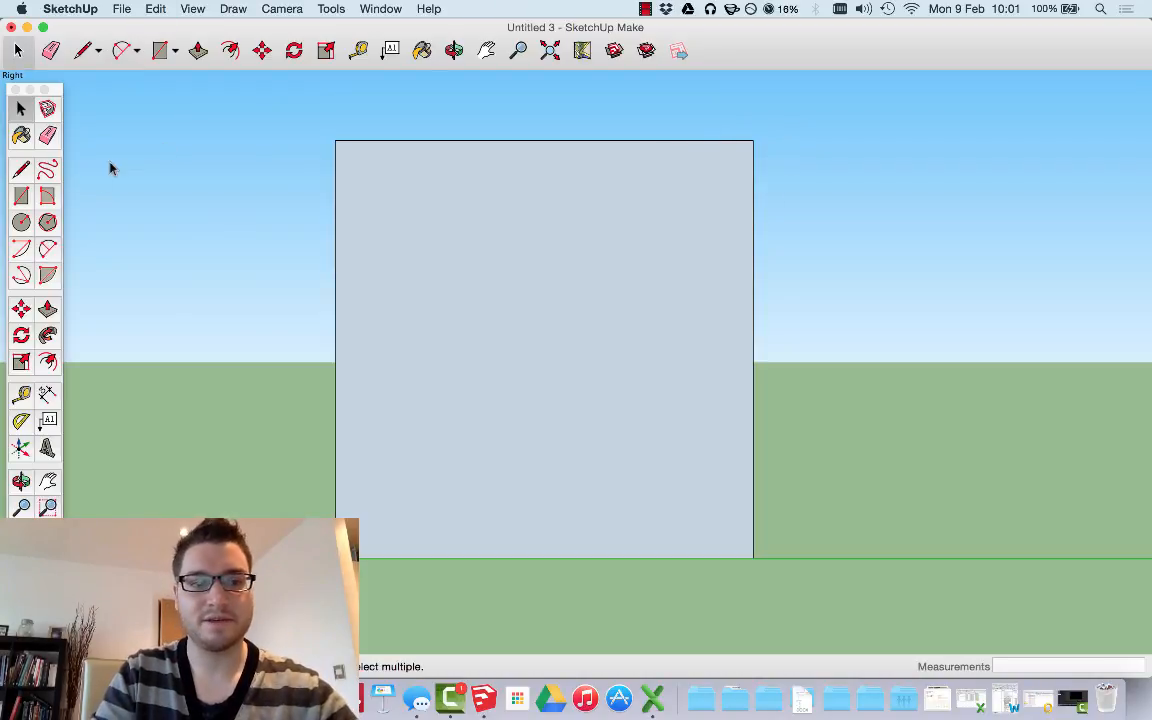
pyautogui.click(124, 50)
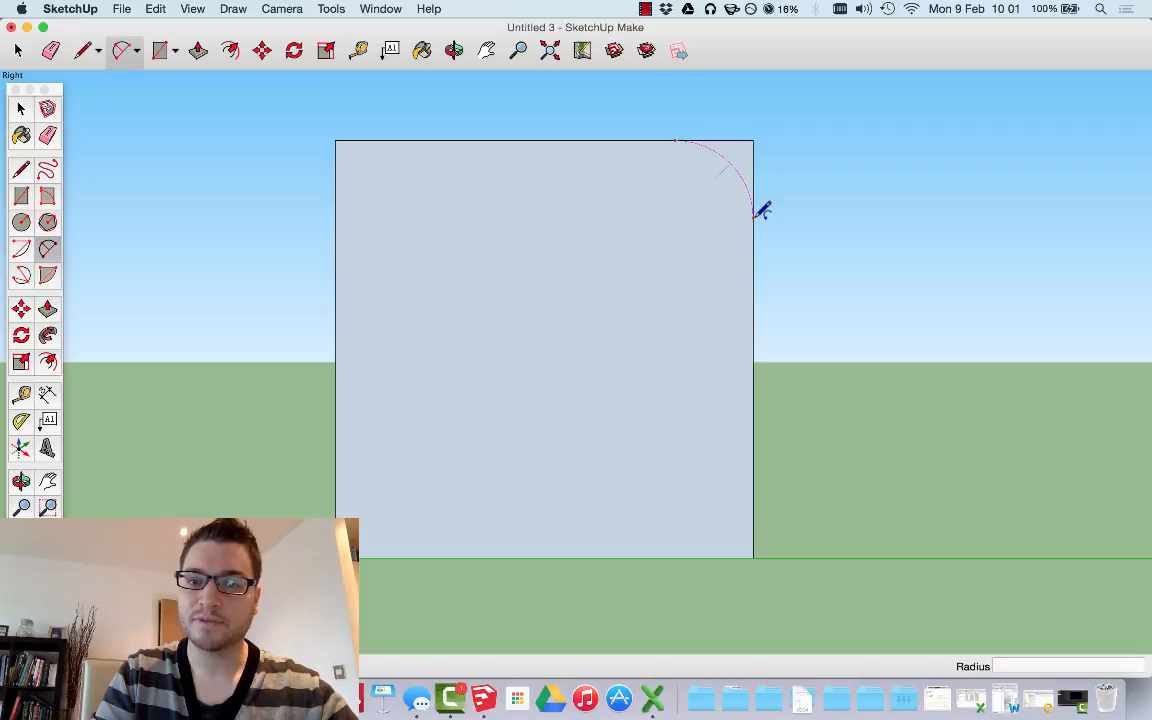
pyautogui.click(755, 210)
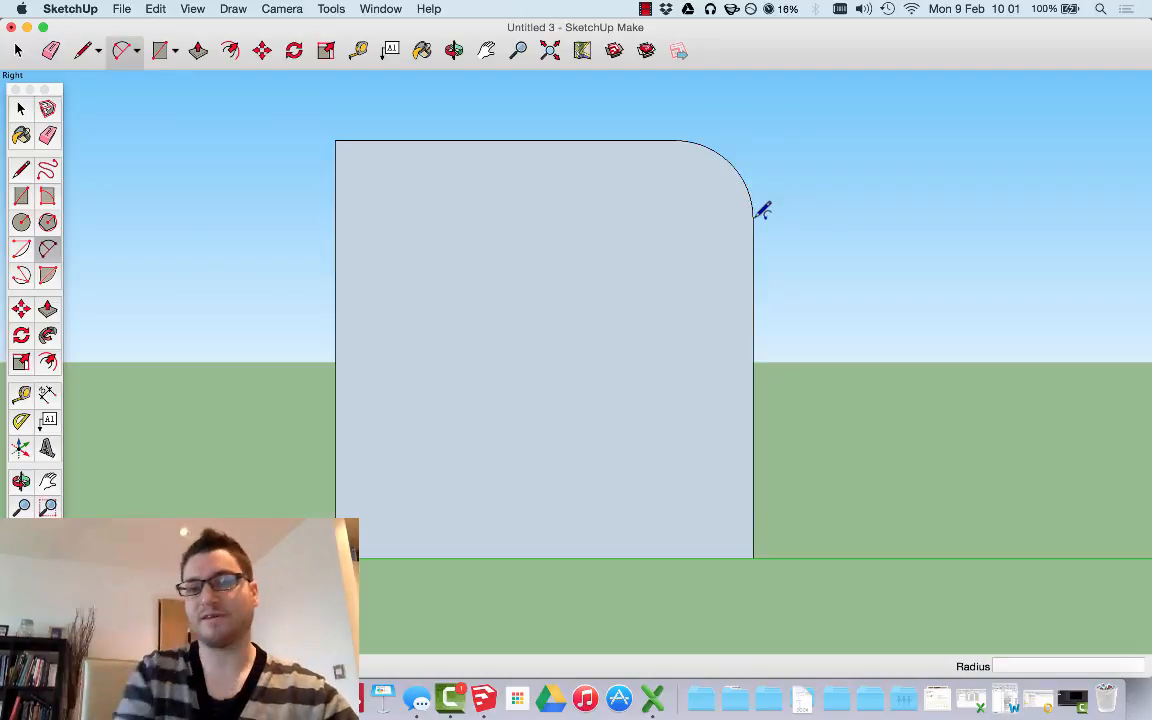
pyautogui.moveTo(694, 184)
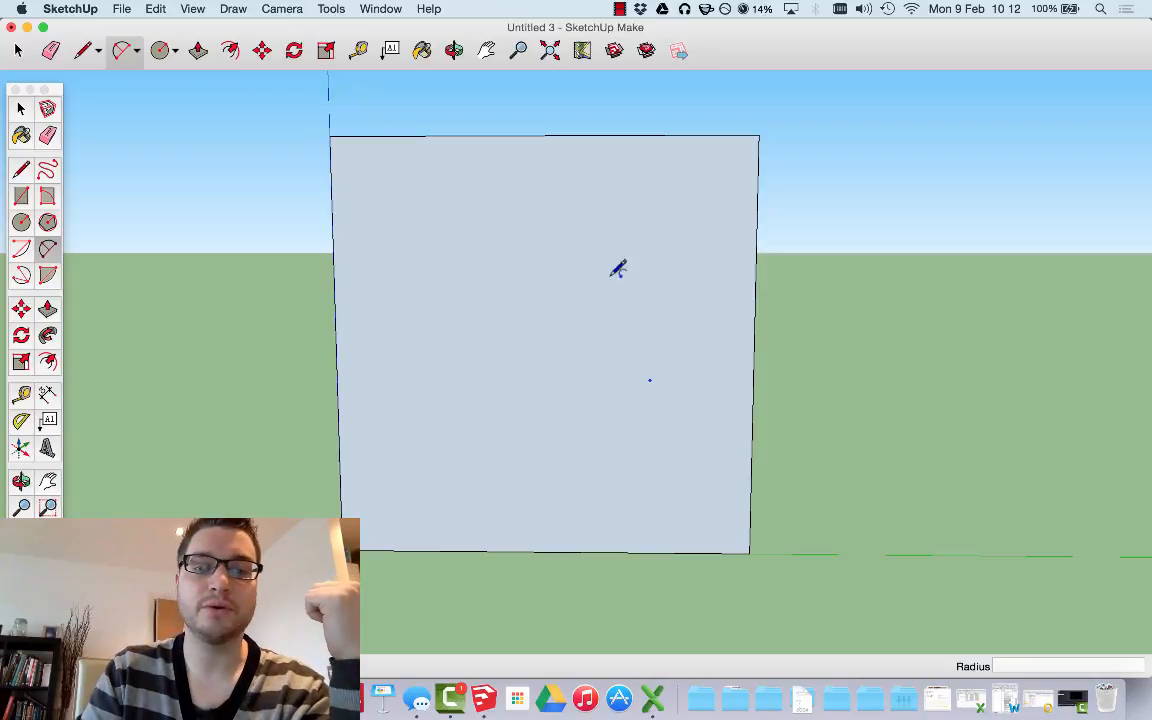
pyautogui.moveTo(725, 123)
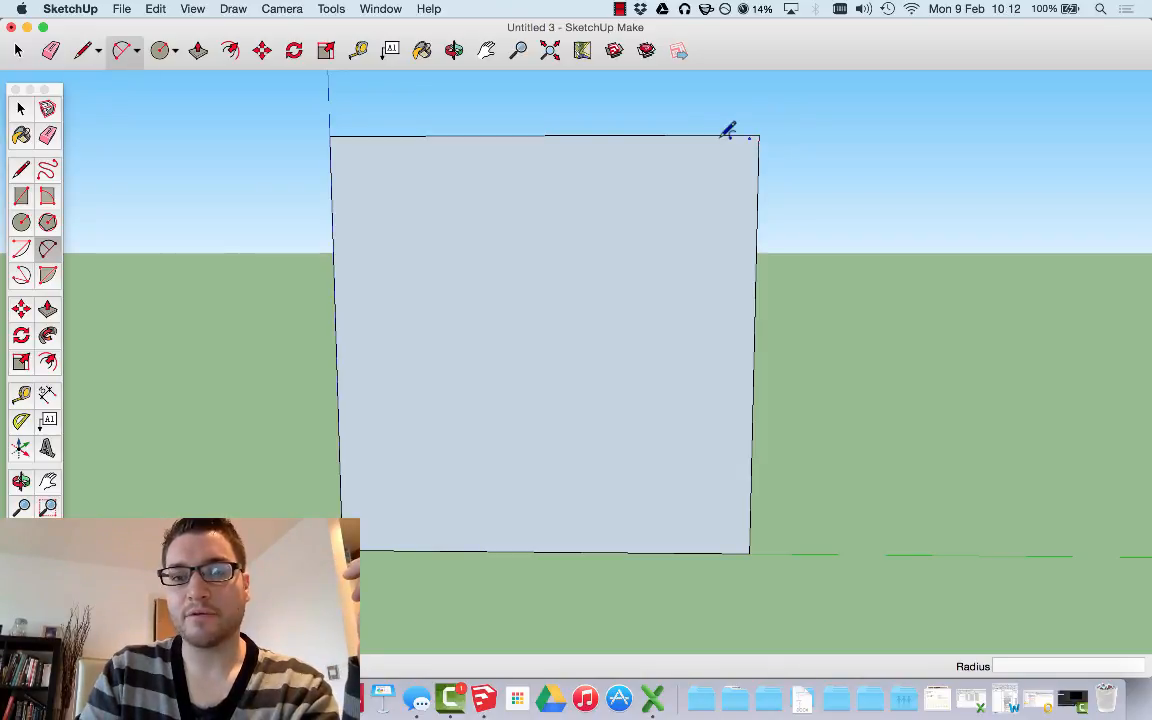
pyautogui.moveTo(708, 135)
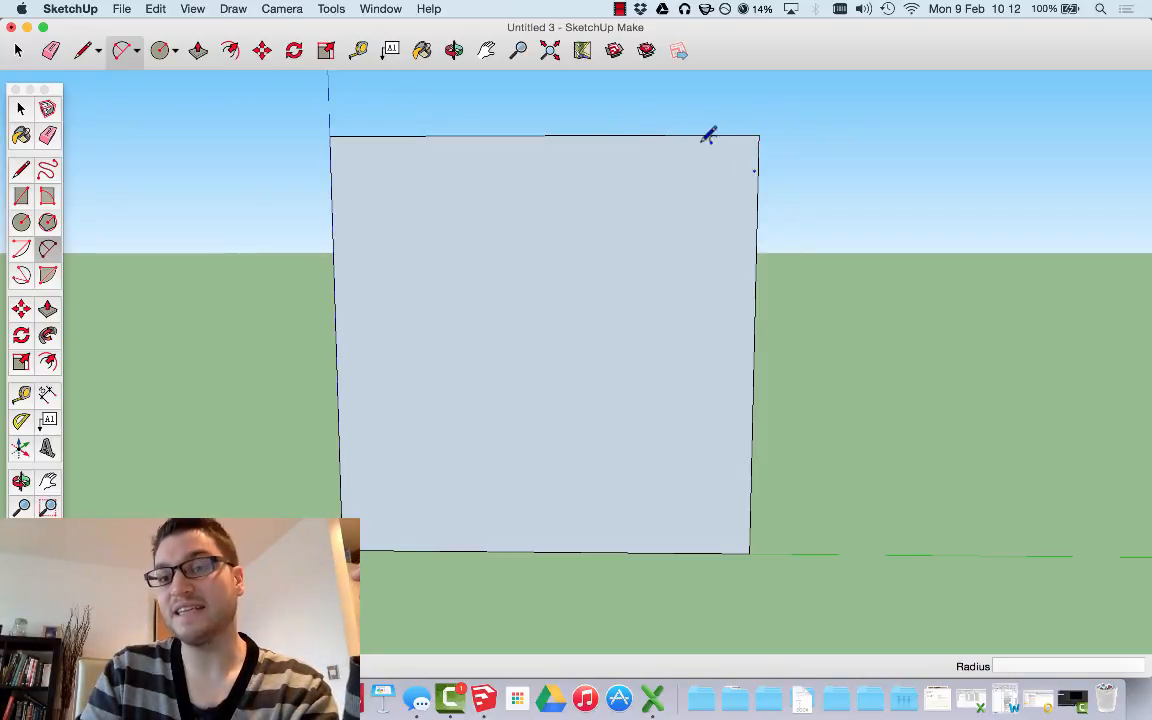
pyautogui.moveTo(830, 160)
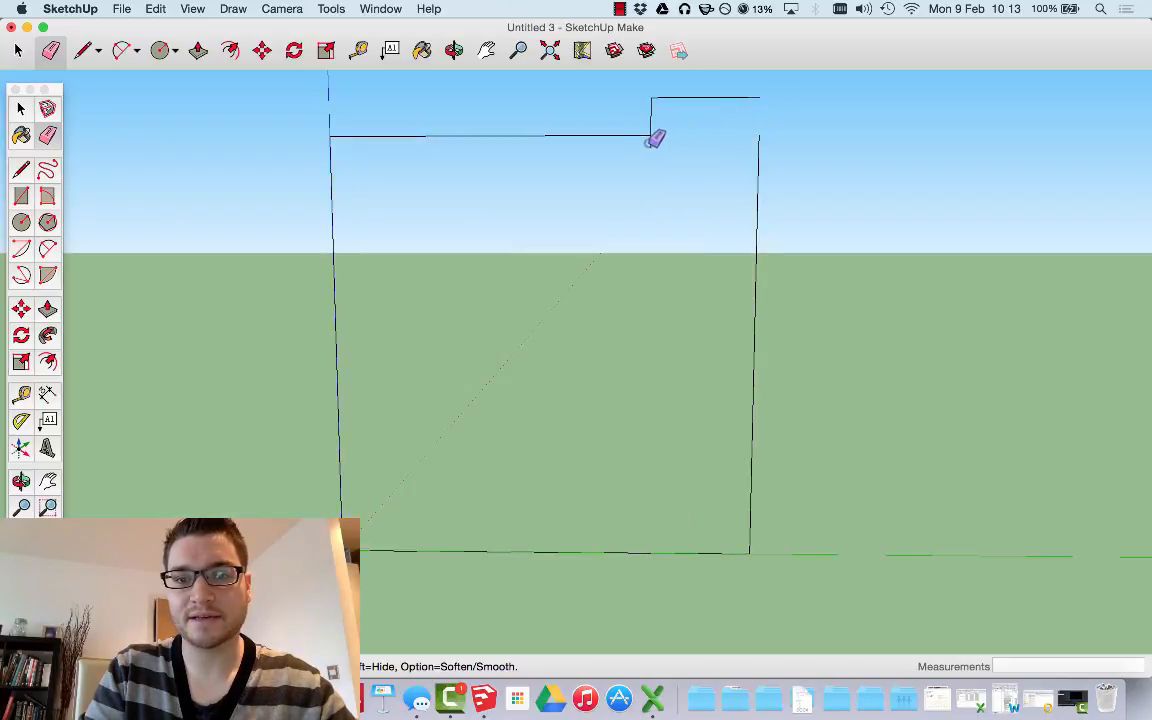
pyautogui.moveTo(670, 118)
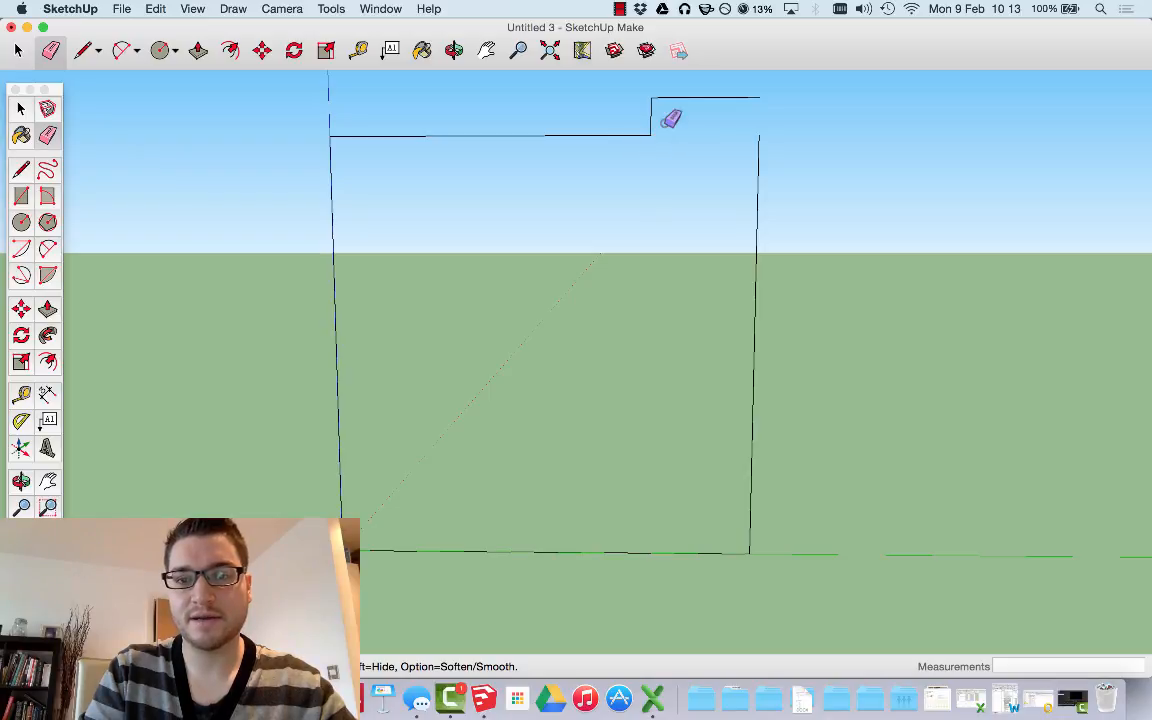
pyautogui.moveTo(665, 95)
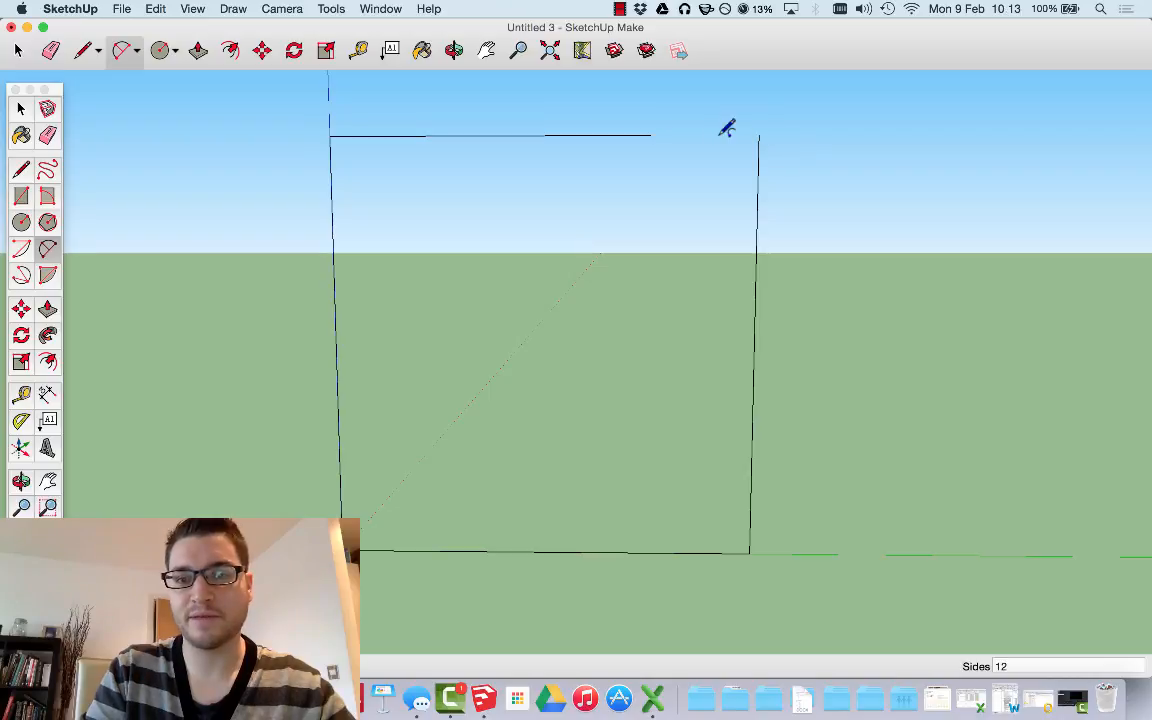
pyautogui.moveTo(660, 128)
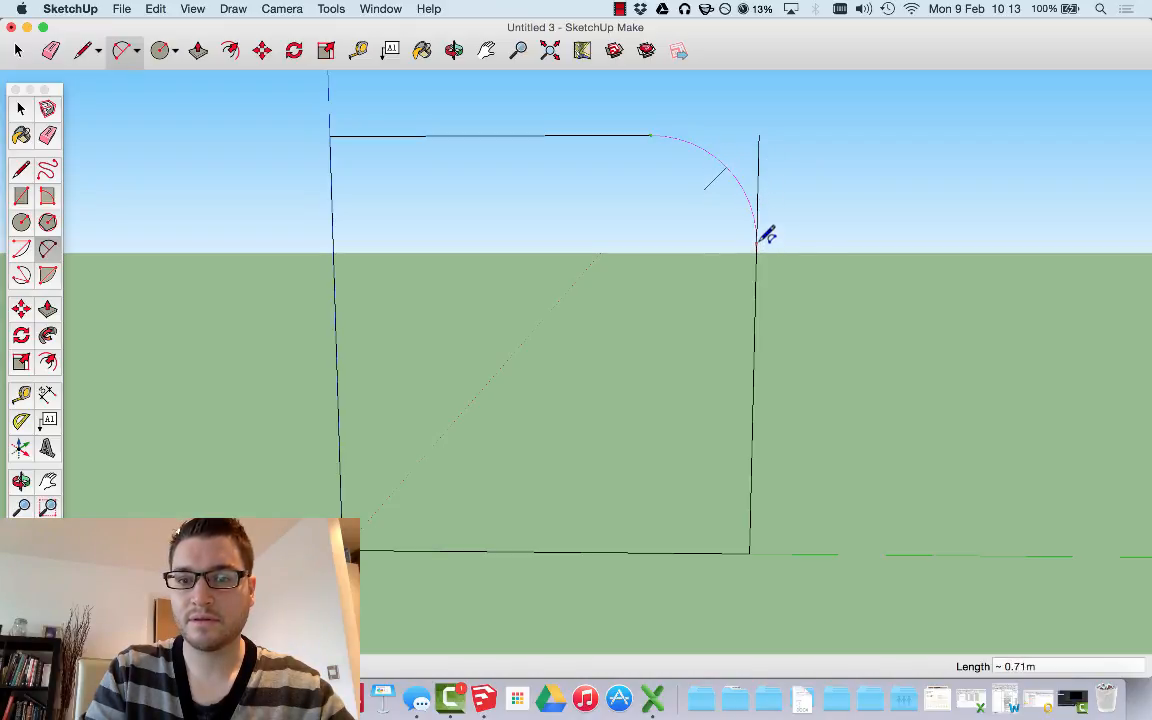
# - Complete the tangent arc joining the rectangle's top and right edges
pyautogui.click(755, 240)
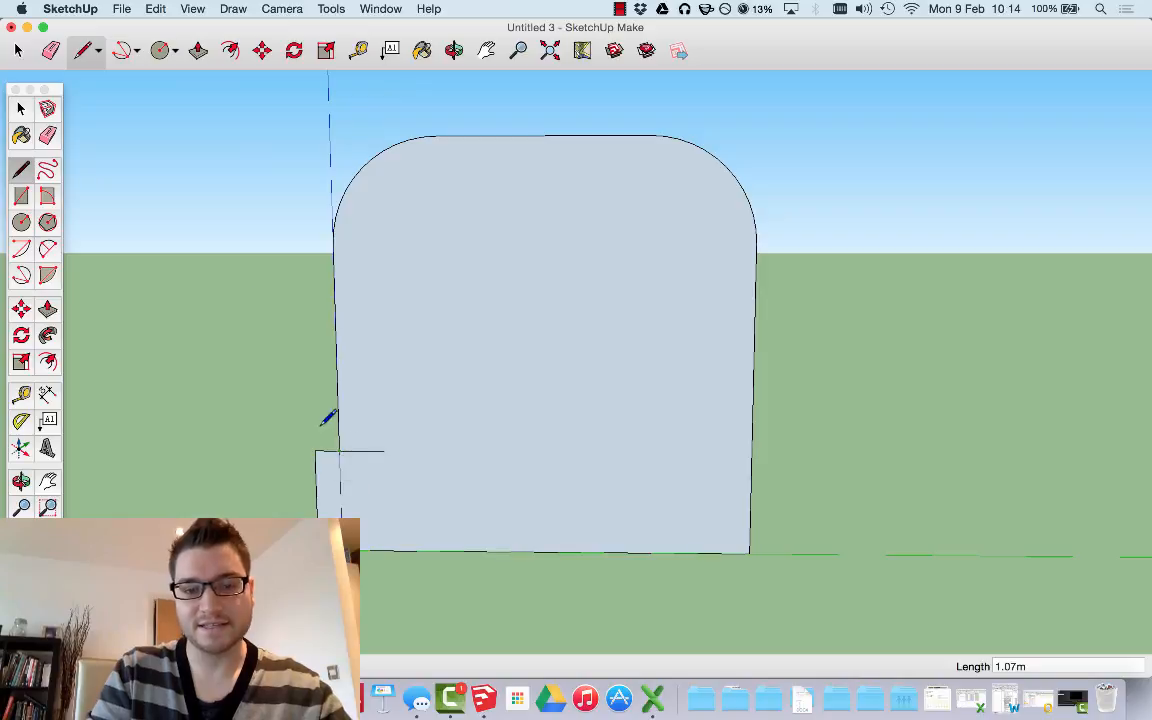
pyautogui.click(122, 50)
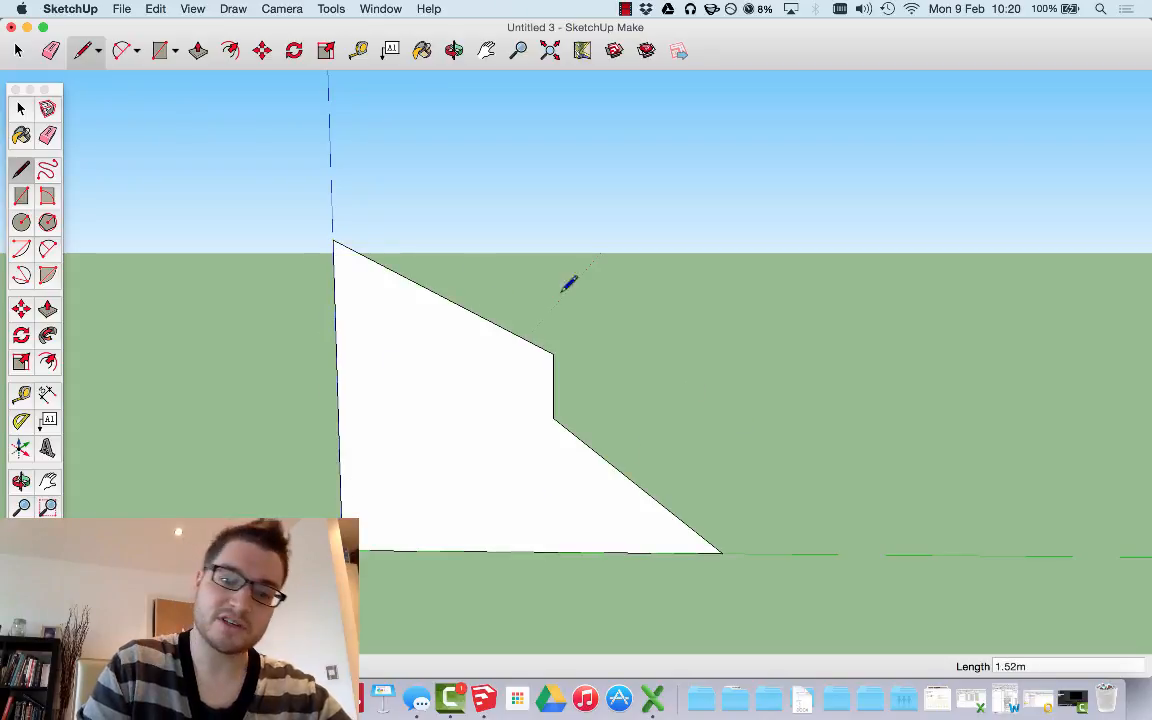
pyautogui.moveTo(412, 300)
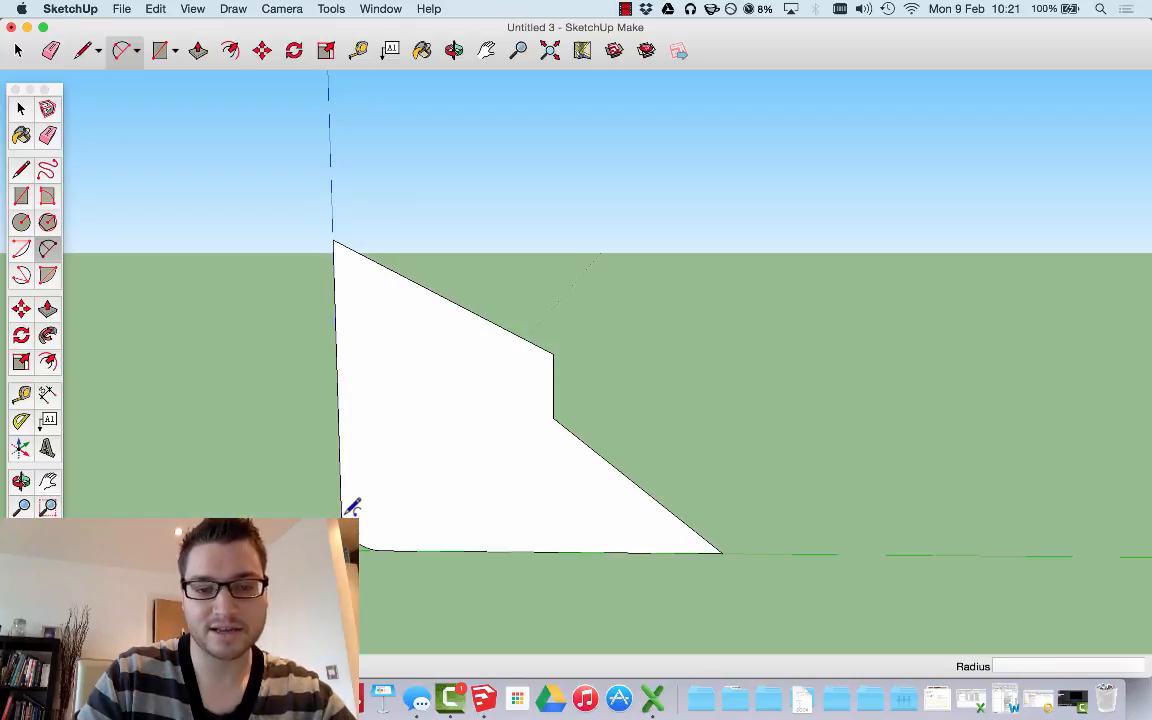
pyautogui.moveTo(680, 545)
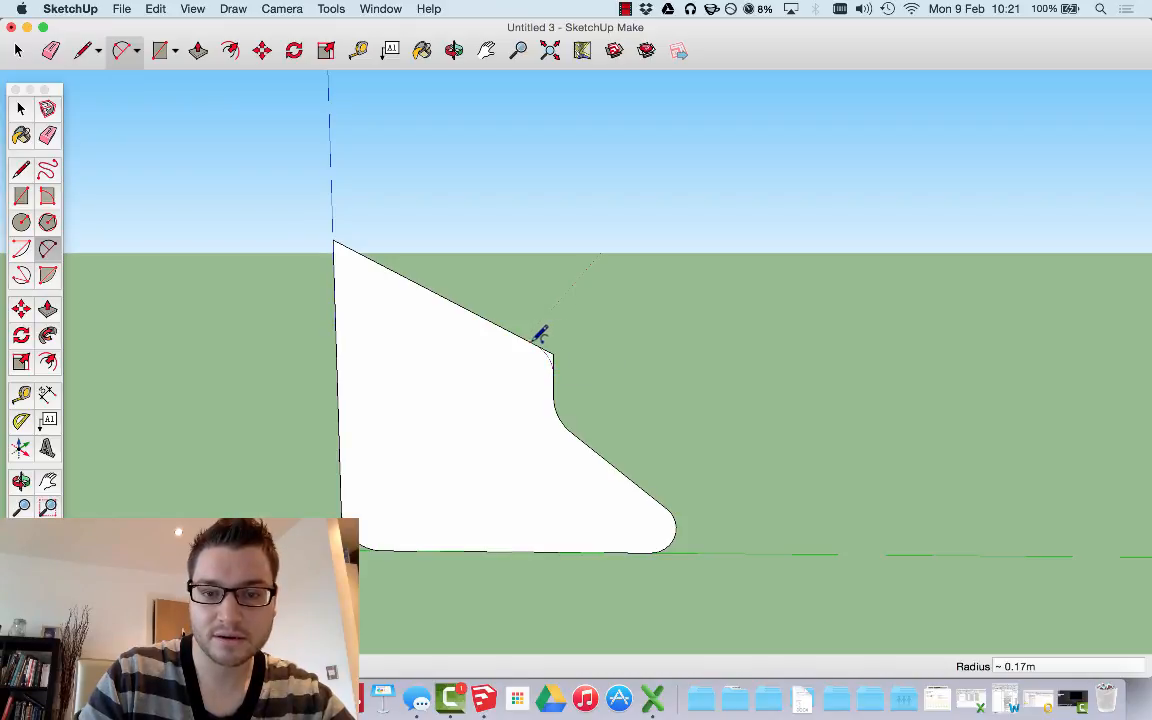
pyautogui.moveTo(660, 330)
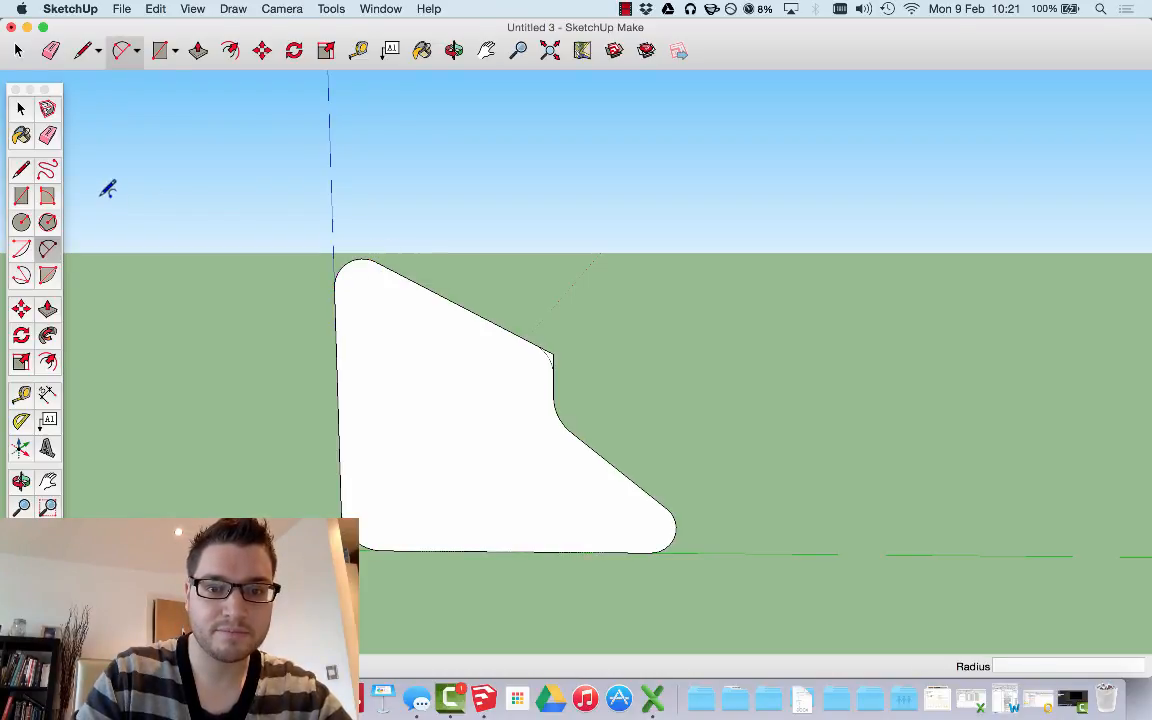
pyautogui.moveTo(518, 330)
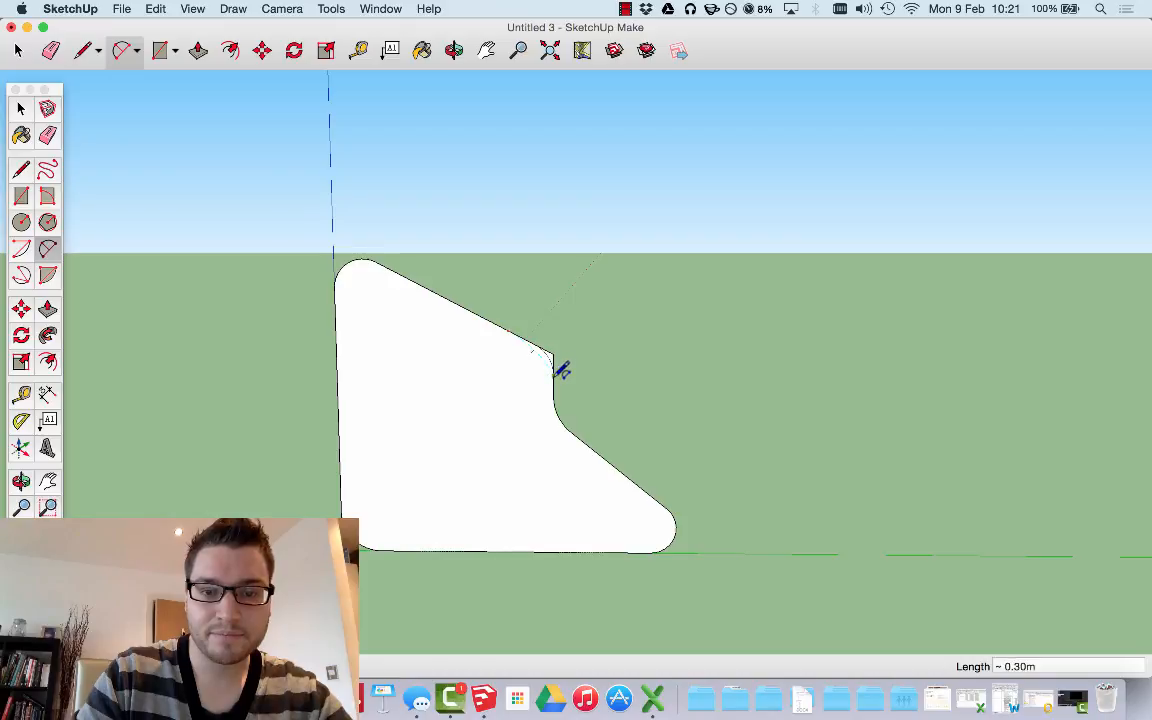
pyautogui.moveTo(562, 390)
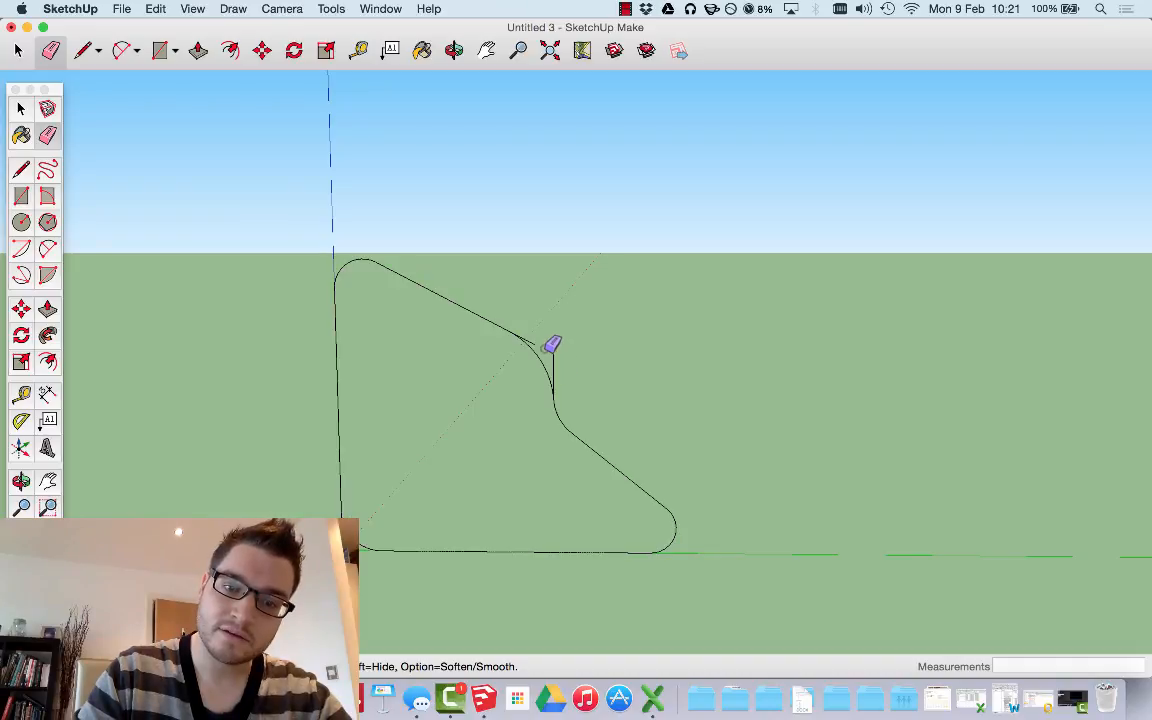
pyautogui.moveTo(561, 358)
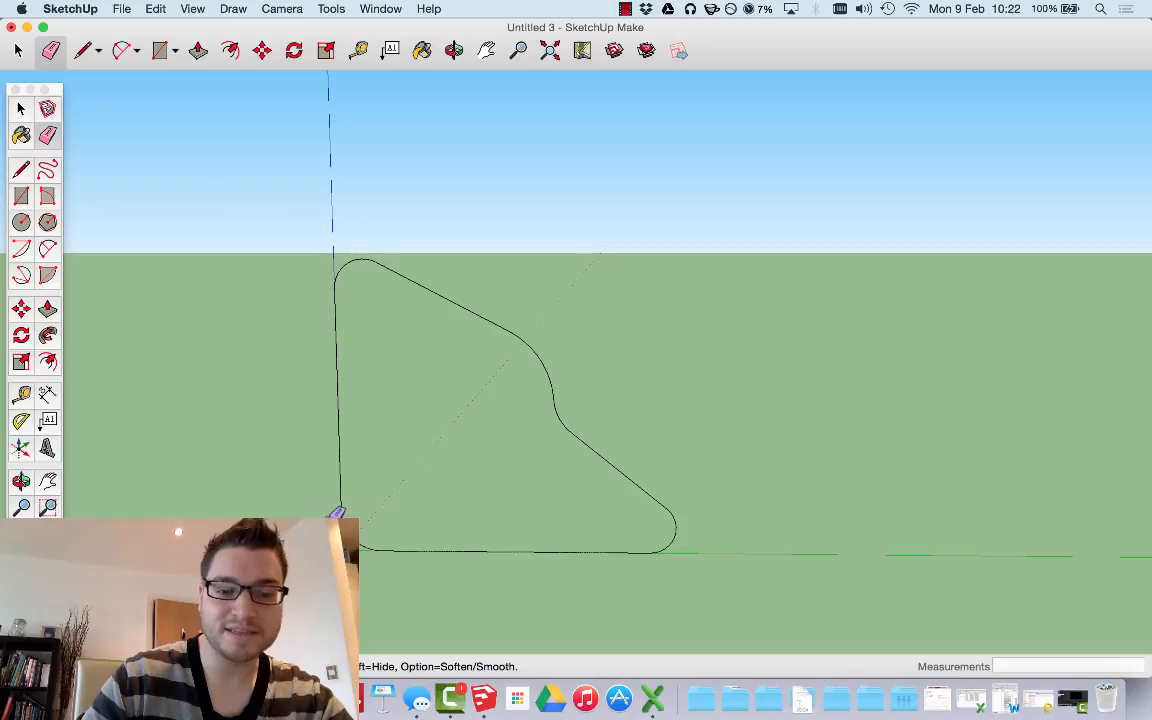
pyautogui.moveTo(533, 331)
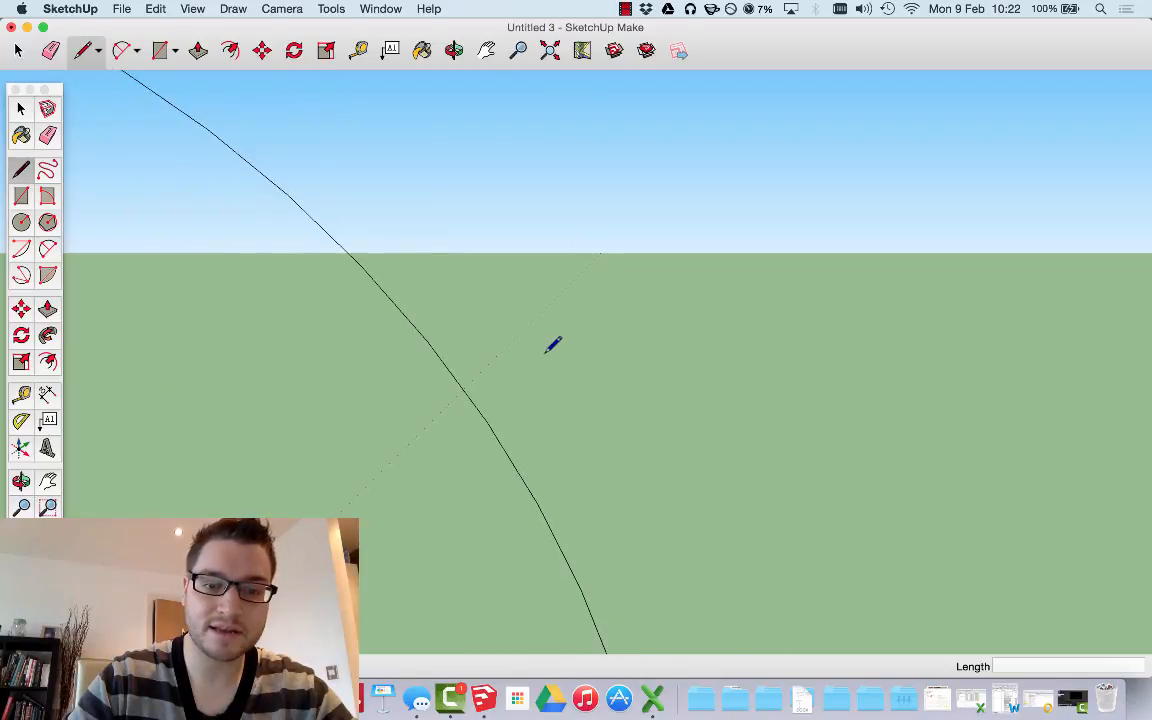
# - Redraw the missing edge with the Line tool to bridge the outline gap
pyautogui.click(485, 50)
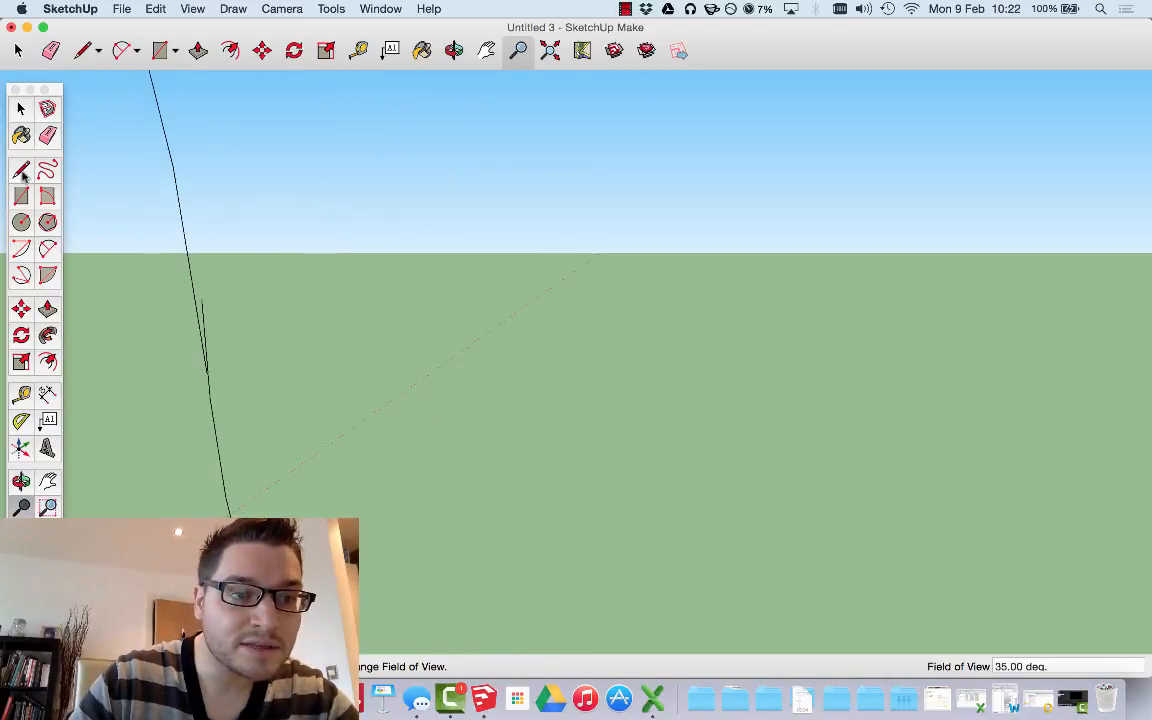
pyautogui.click(21, 169)
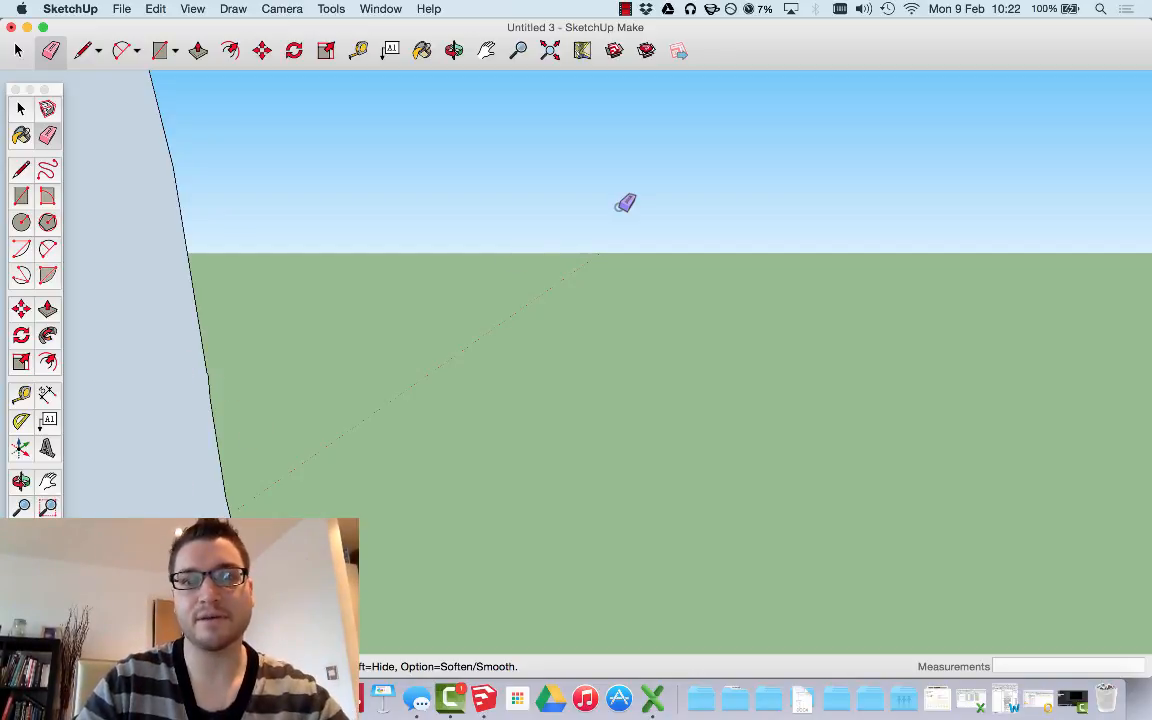
pyautogui.click(625, 9)
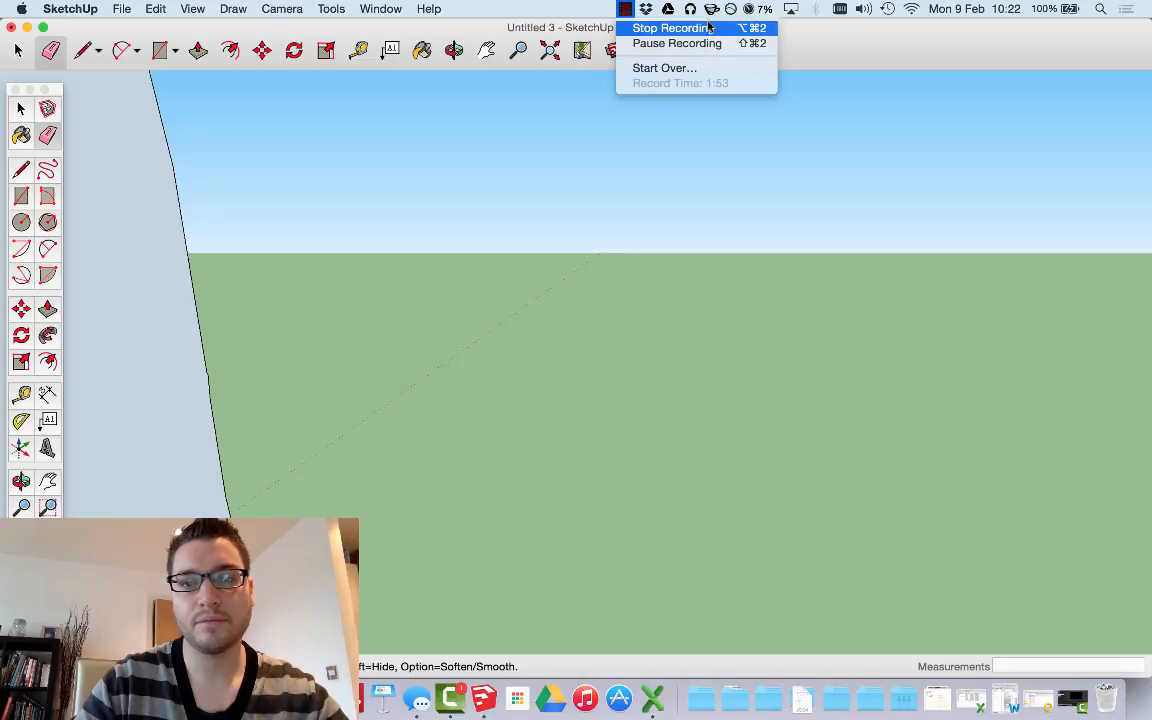